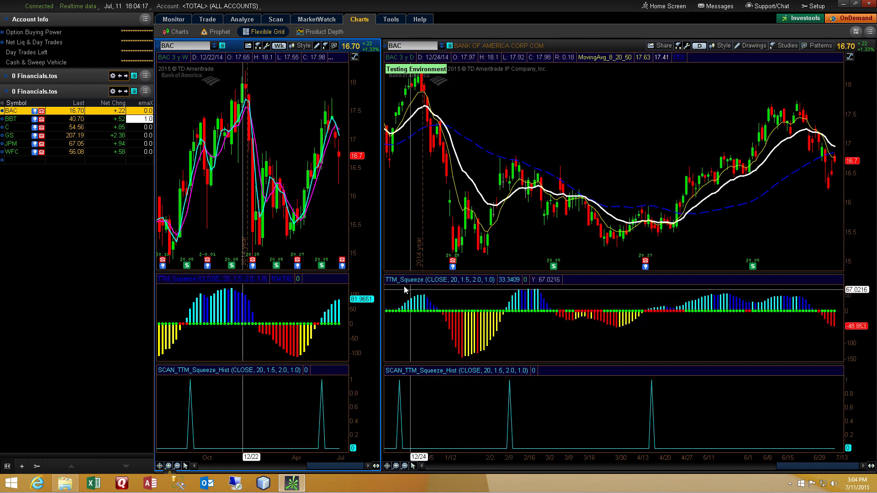
mouse_move(702, 288)
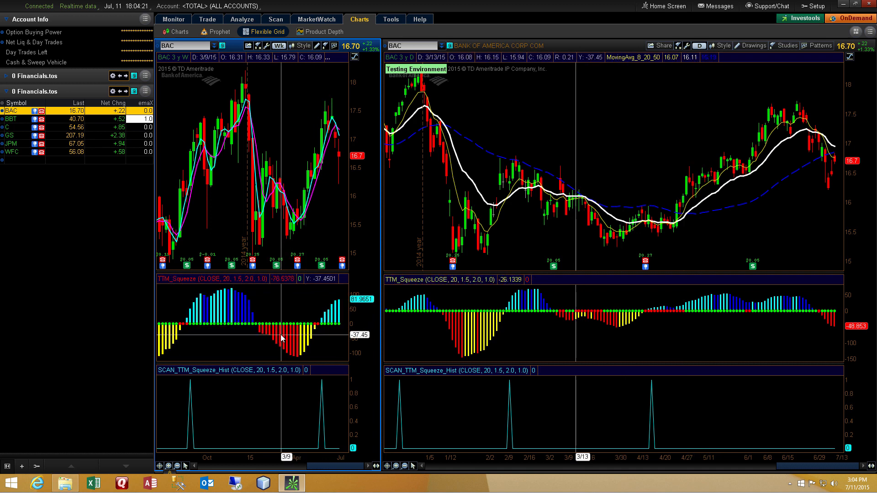
mouse_move(585, 344)
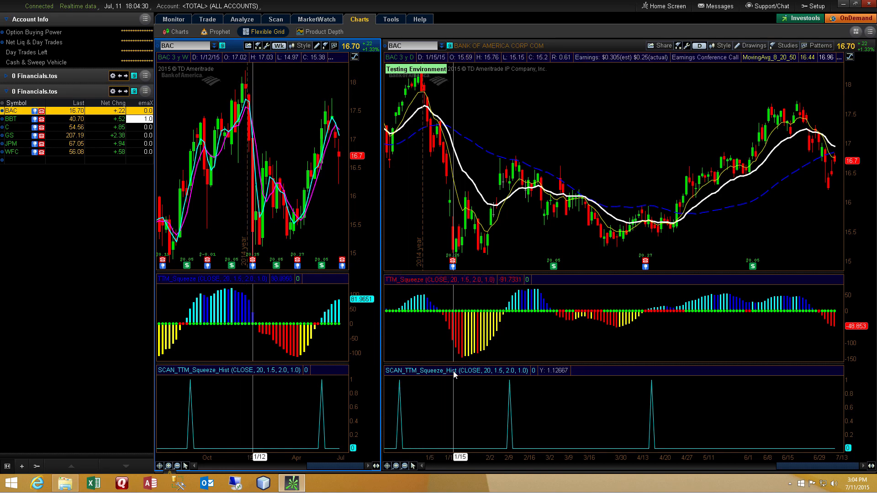
- Open SCAN_TTM_Squeeze_Hist's thinkScript code and highlight its squeezeHistogram definition line
left_click(768, 45)
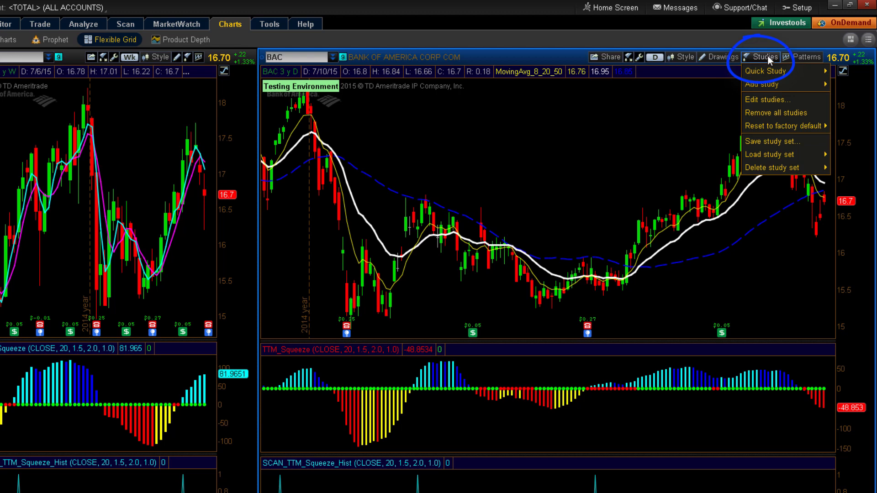
mouse_move(771, 103)
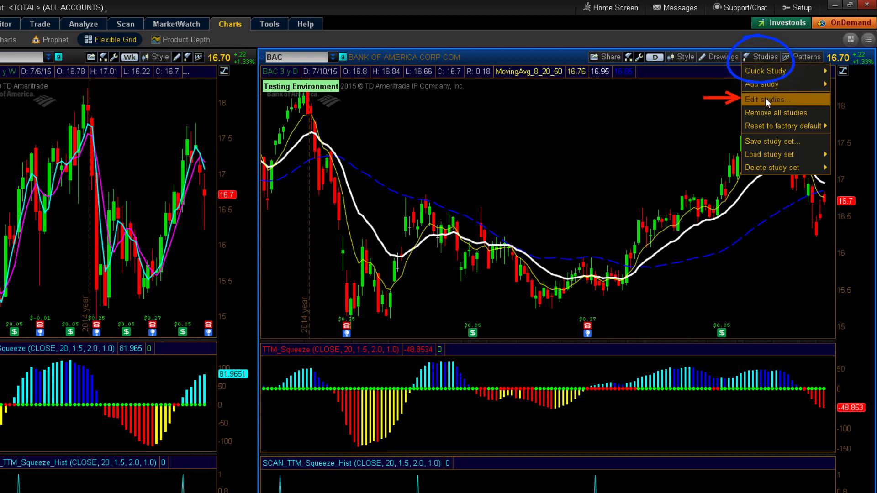
left_click(767, 100)
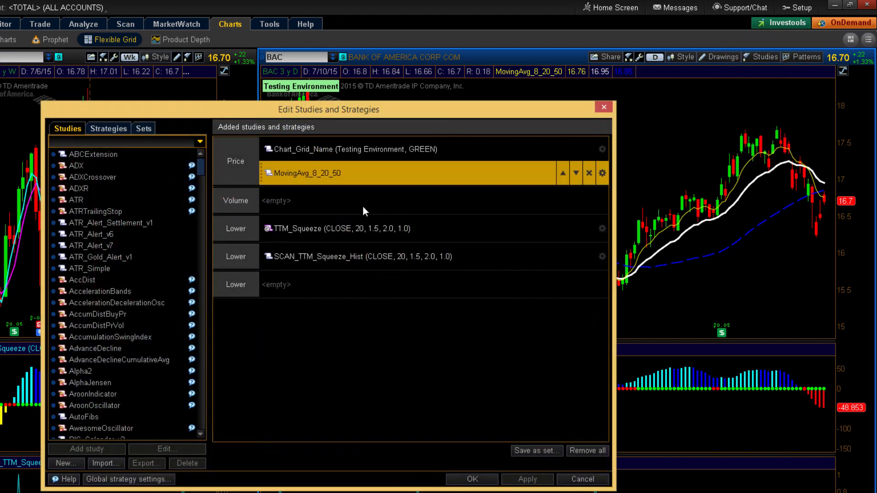
left_click(331, 256)
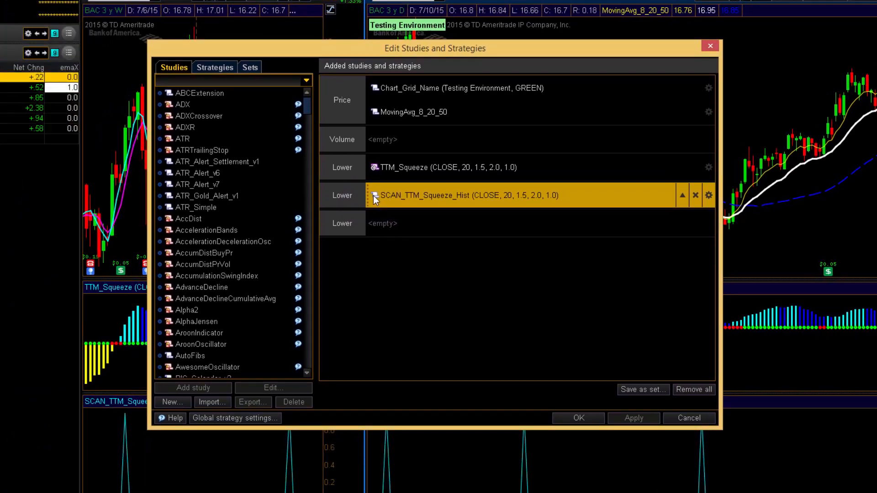
left_click(709, 195)
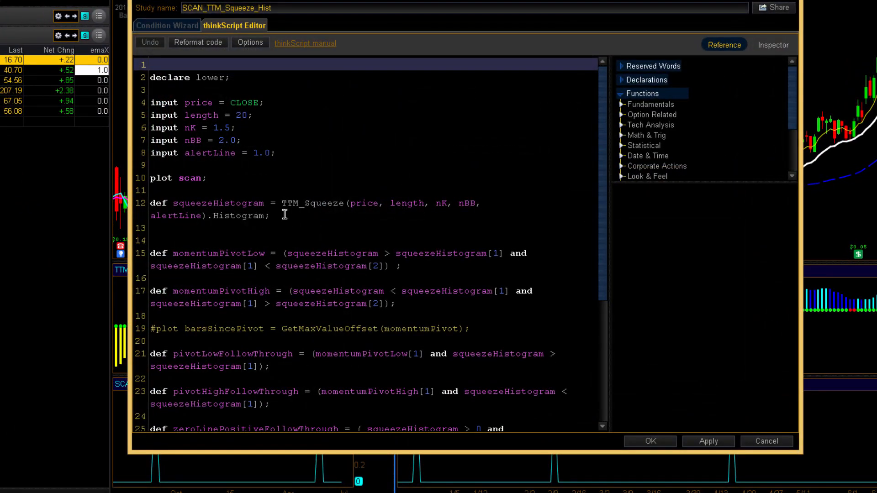
double_click(218, 204)
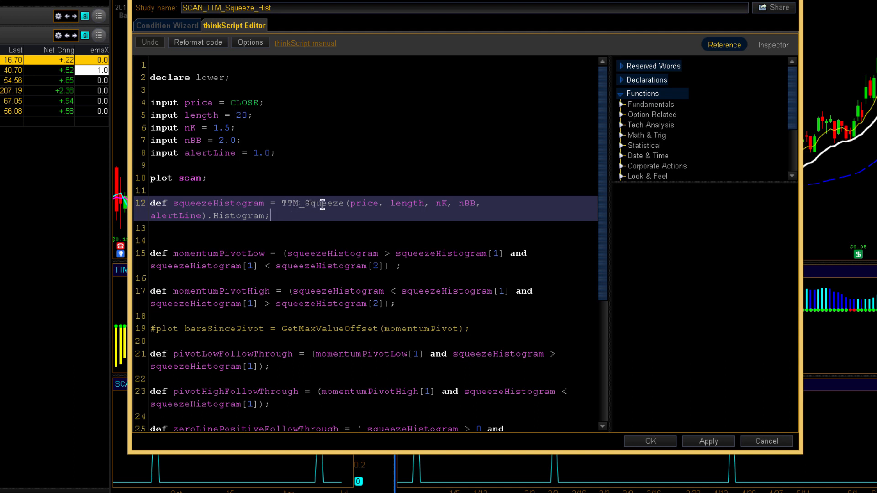
mouse_move(278, 216)
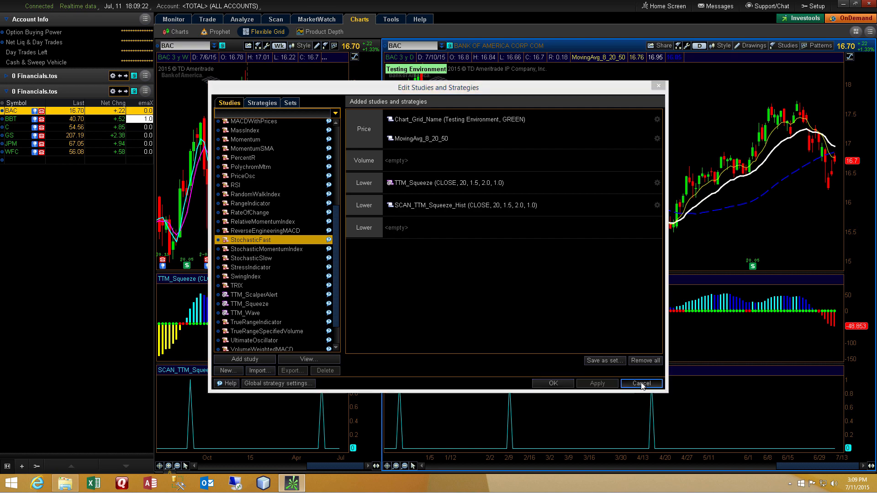
- Cancel Edit Studies without changes, returning to the BAC charts with unchanged spikes
left_click(642, 383)
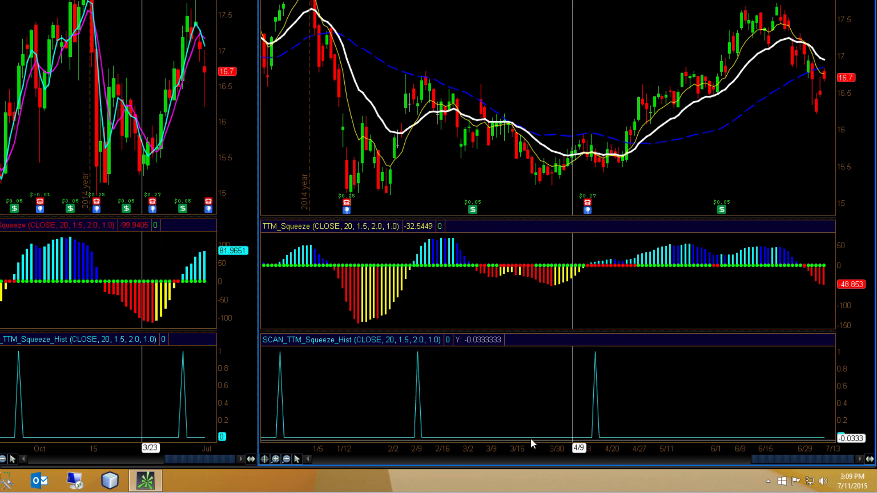
mouse_move(577, 451)
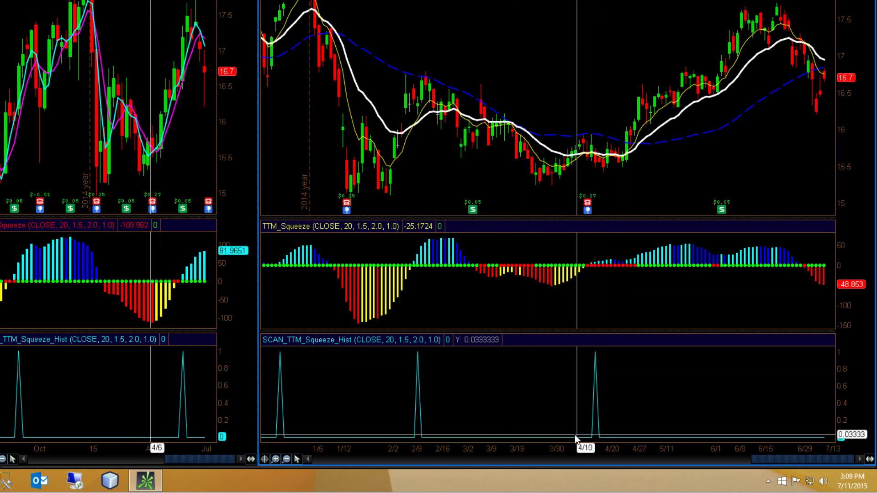
mouse_move(587, 417)
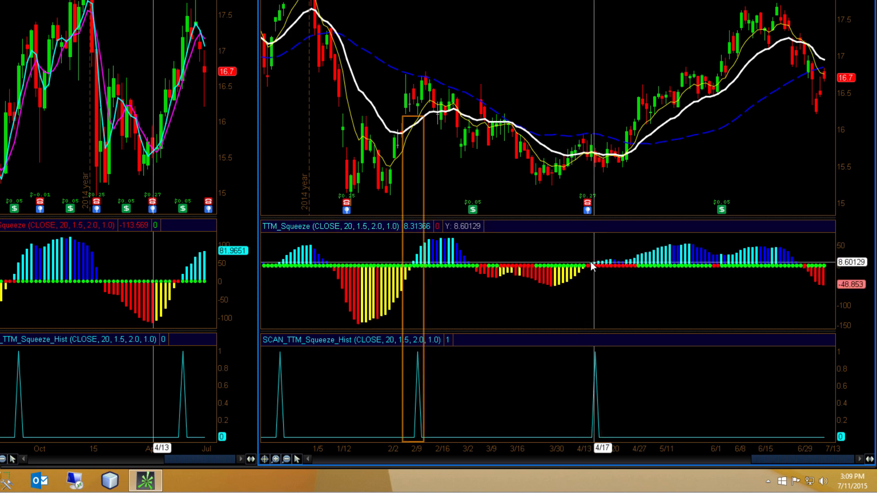
mouse_move(424, 327)
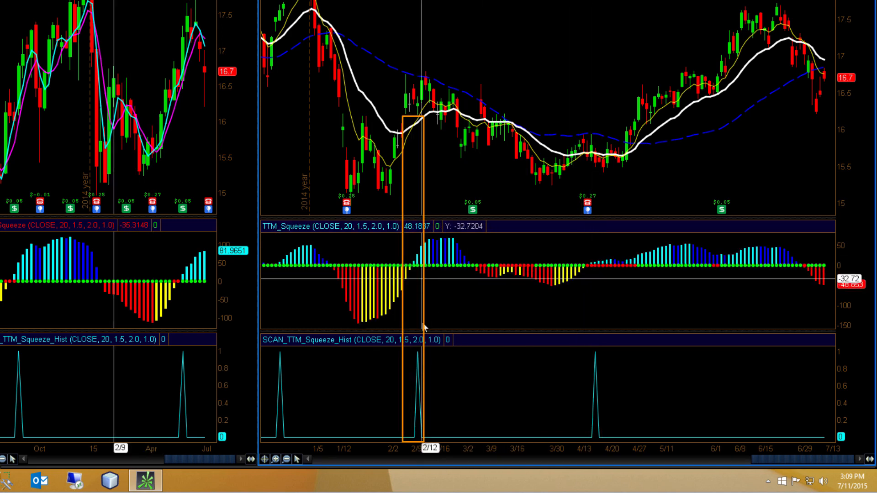
mouse_move(416, 282)
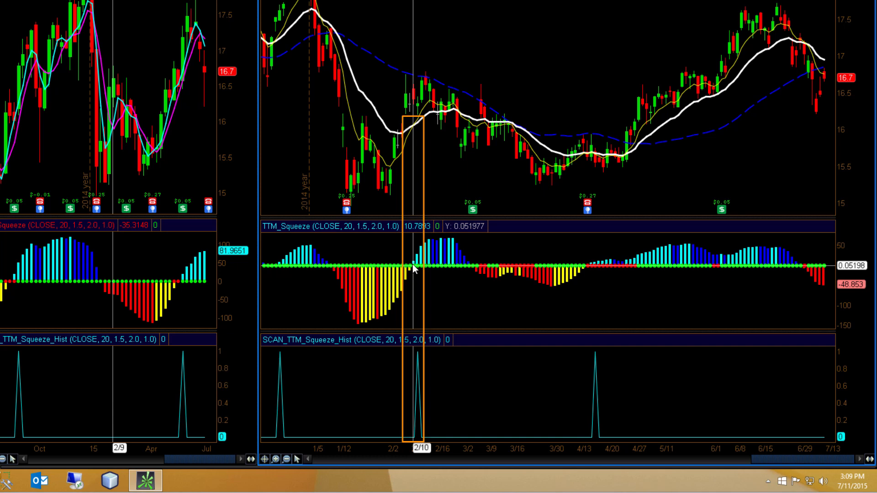
mouse_move(413, 273)
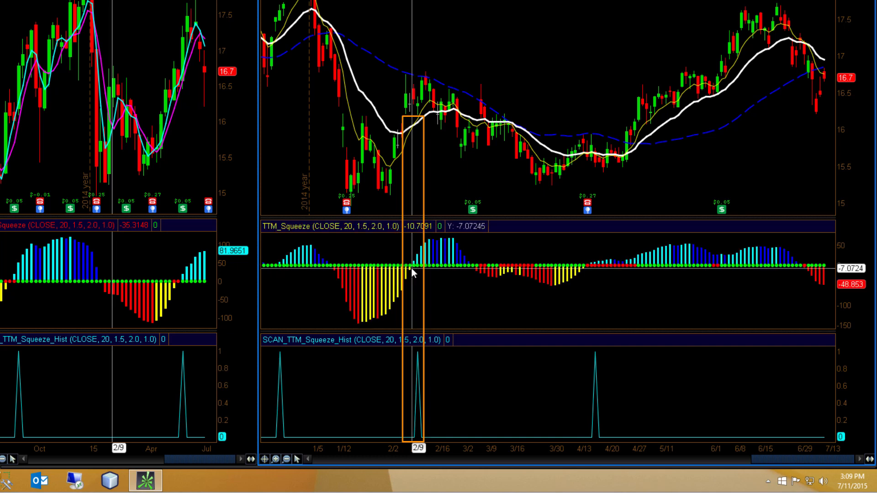
mouse_move(404, 289)
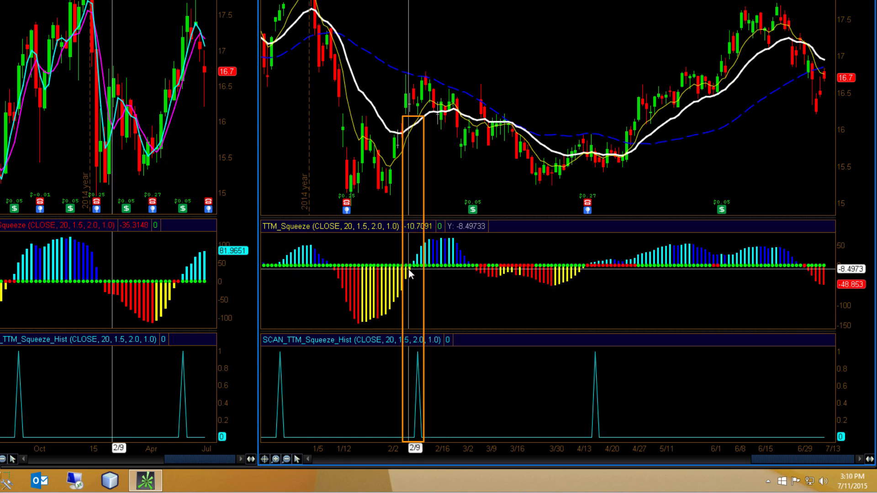
mouse_move(416, 272)
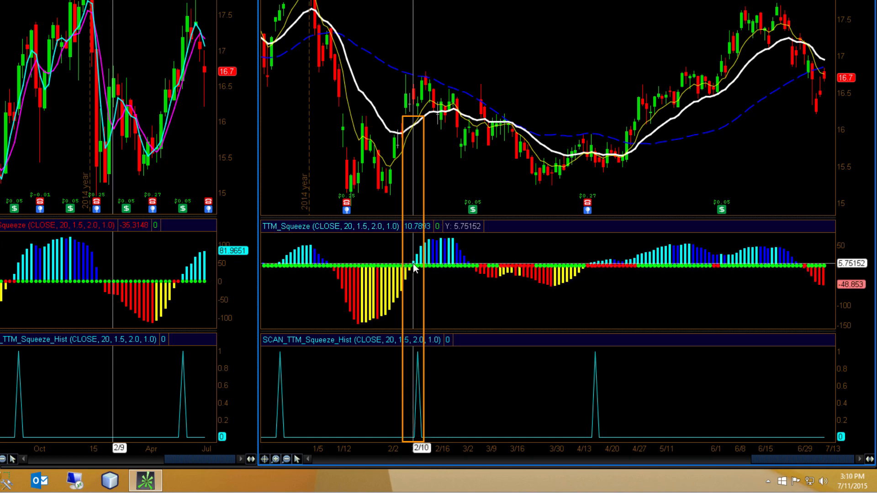
mouse_move(418, 265)
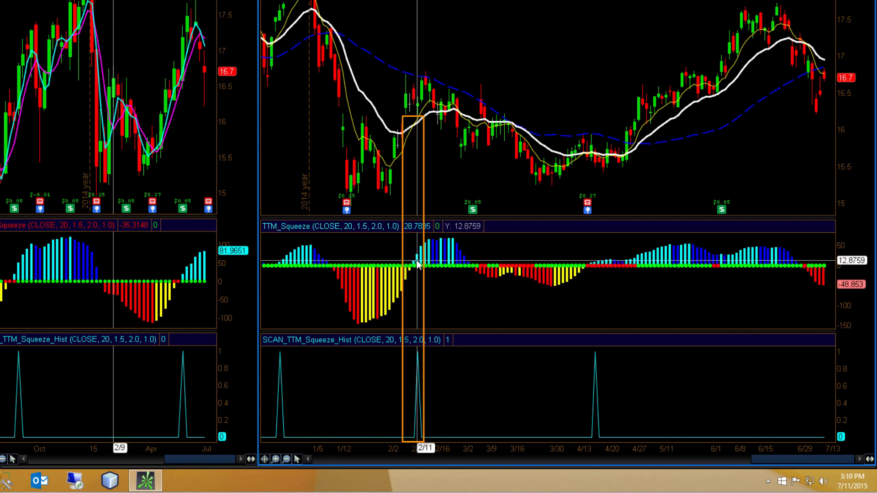
mouse_move(414, 263)
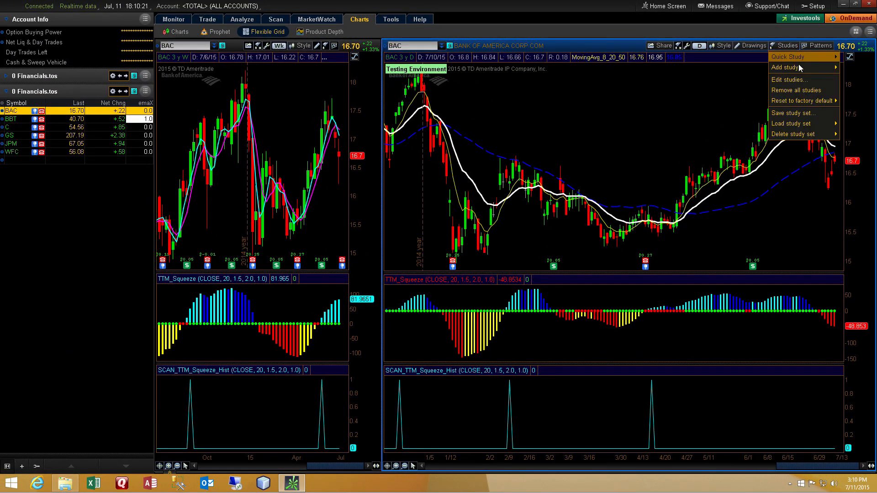
- Edit the scan code to flag negative instead of positive zero-line follow-through, and apply it
left_click(790, 79)
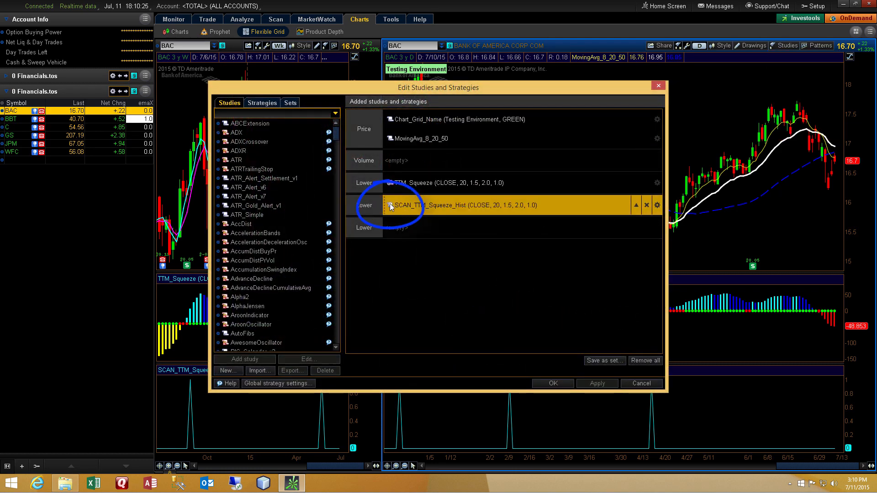
left_click(657, 205)
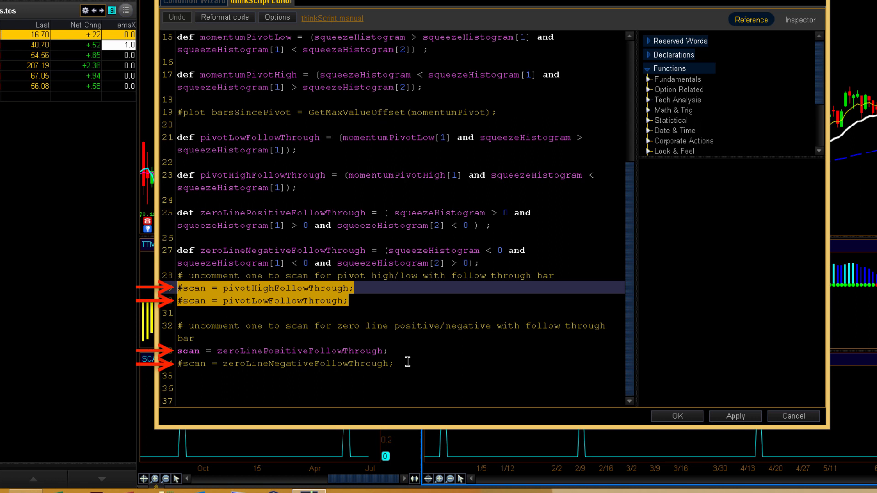
mouse_move(246, 306)
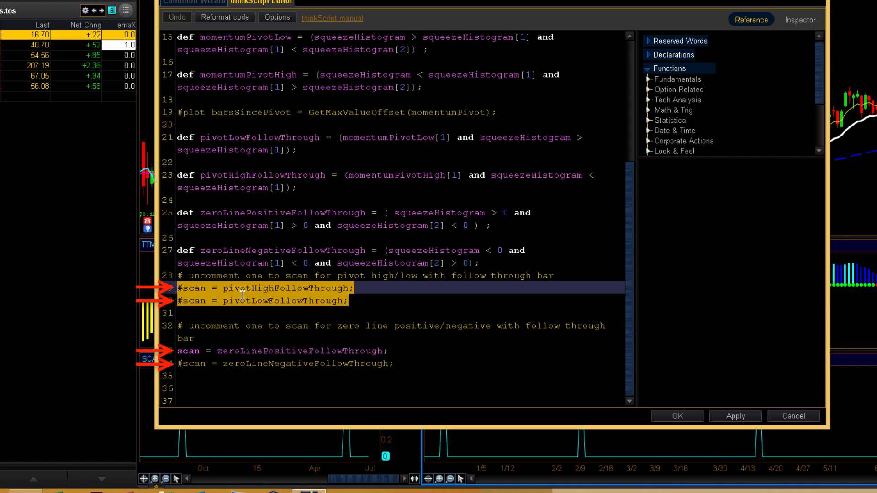
mouse_move(408, 363)
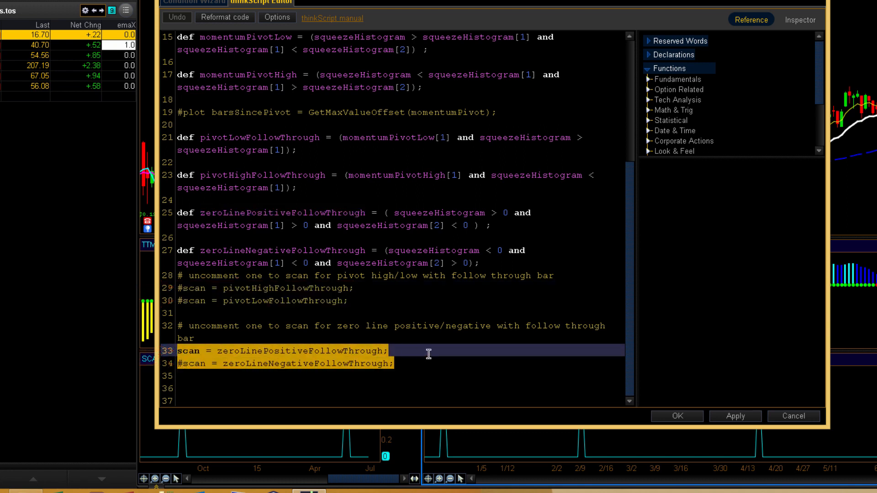
double_click(187, 351)
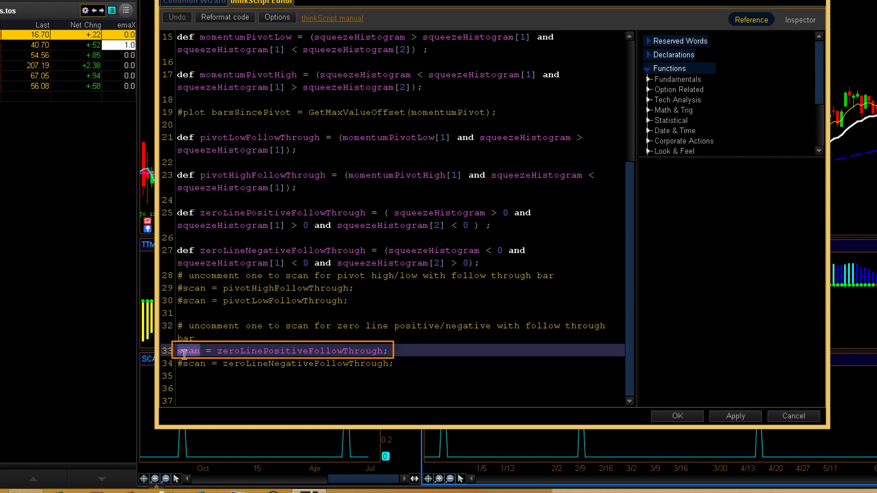
double_click(301, 351)
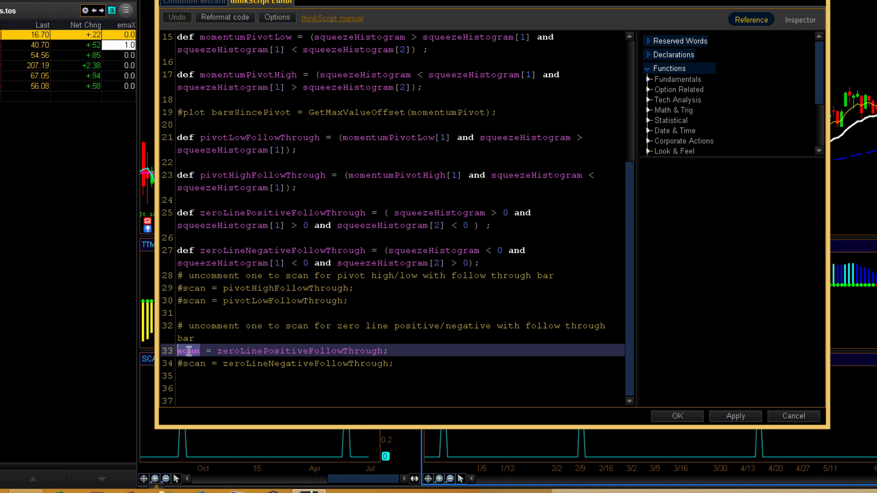
type("#")
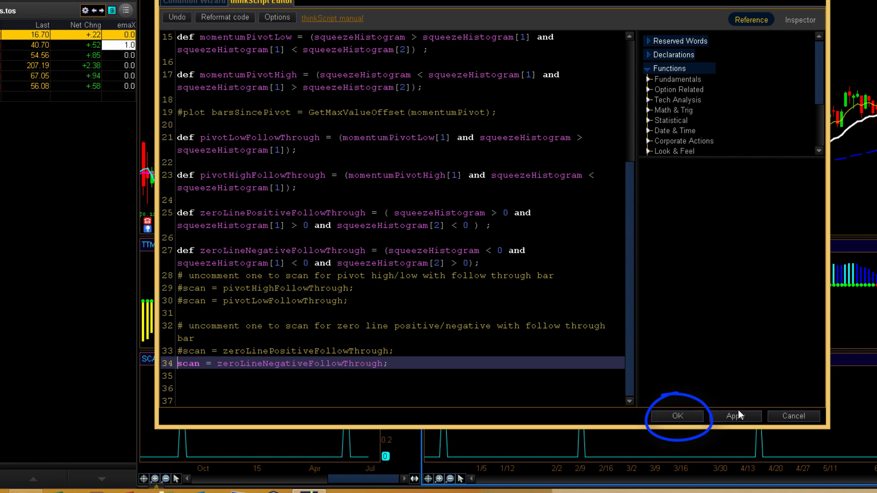
left_click(677, 417)
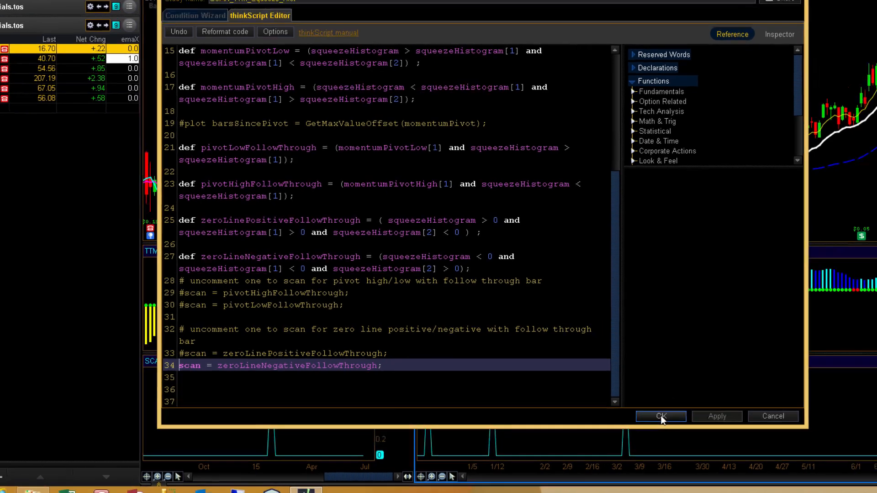
left_click(661, 416)
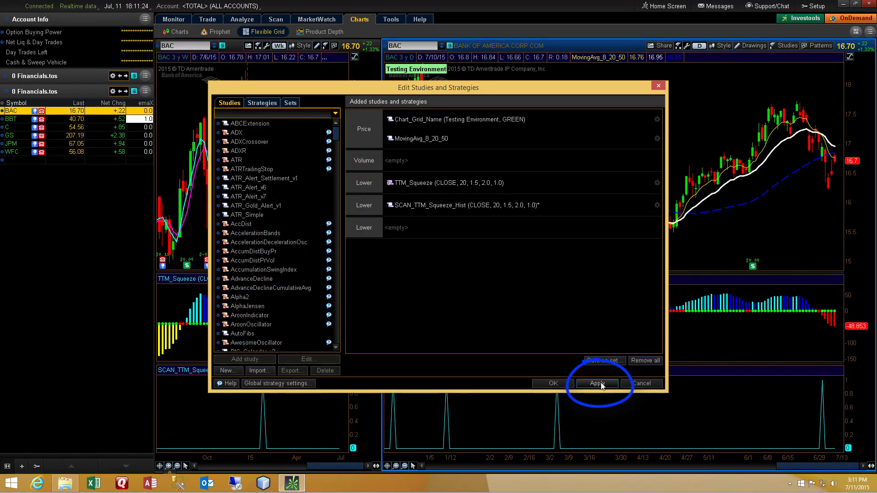
left_click(598, 384)
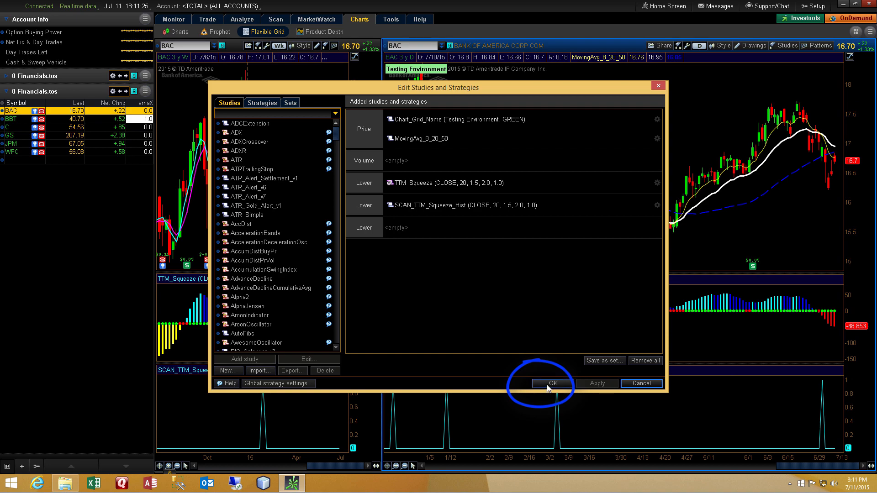
- Close Edit Studies and Strategies to show scan spikes aligned with zero-line crossings
left_click(553, 384)
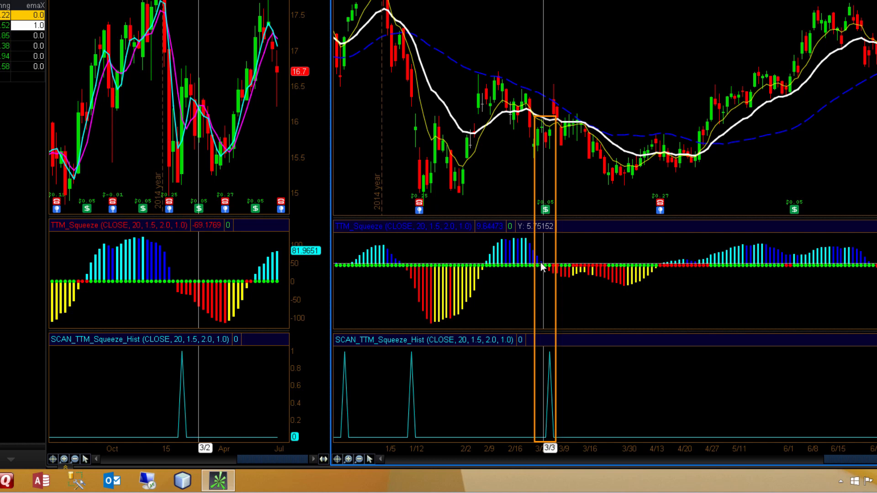
mouse_move(551, 273)
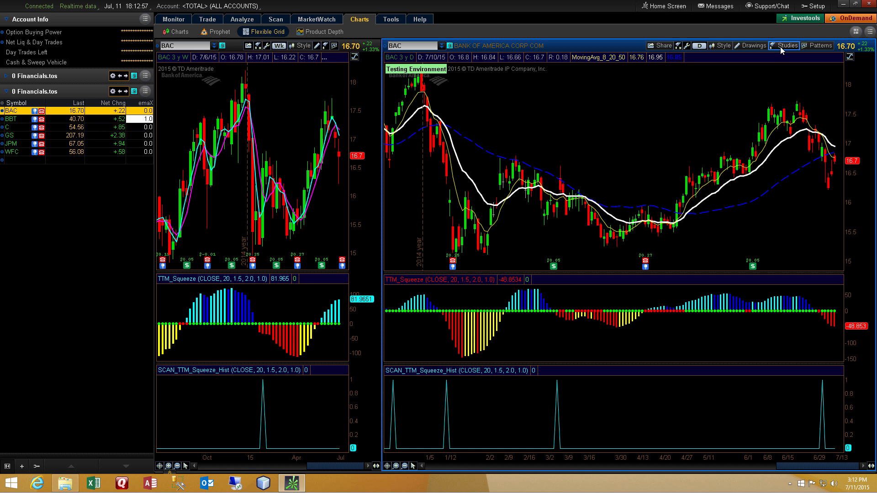
- Bring up the chart's list of added studies and scroll through it
left_click(785, 46)
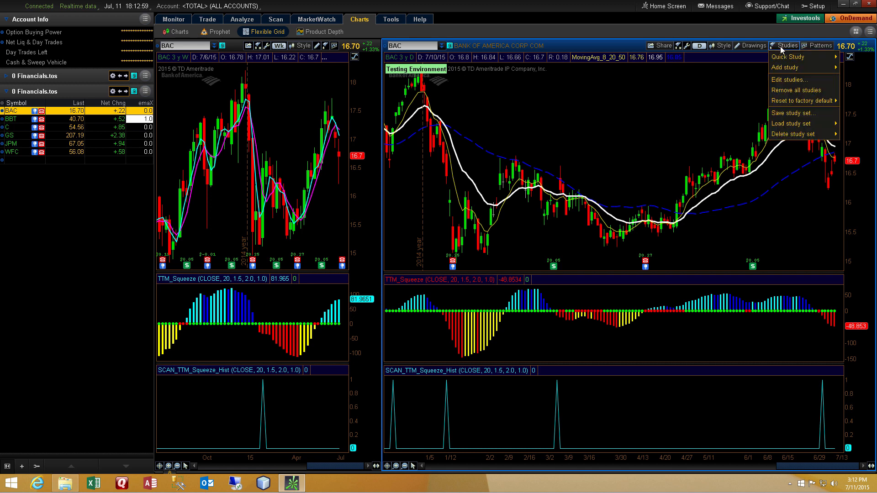
mouse_move(789, 81)
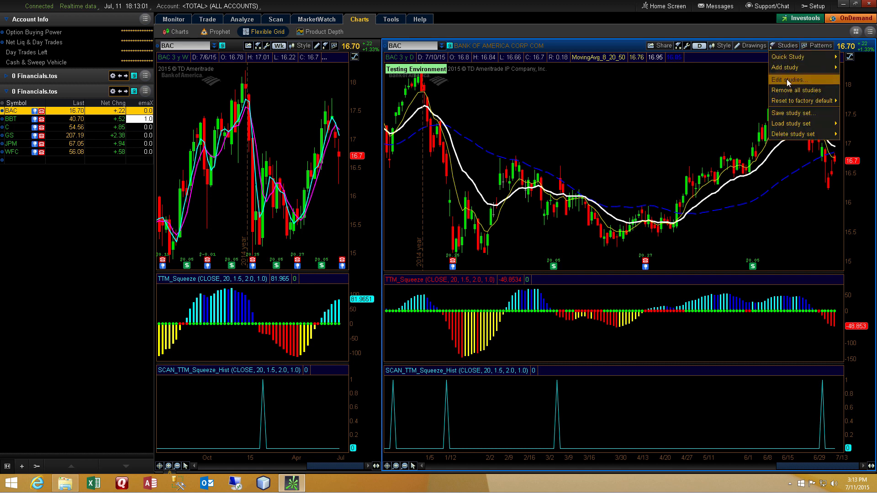
left_click(789, 79)
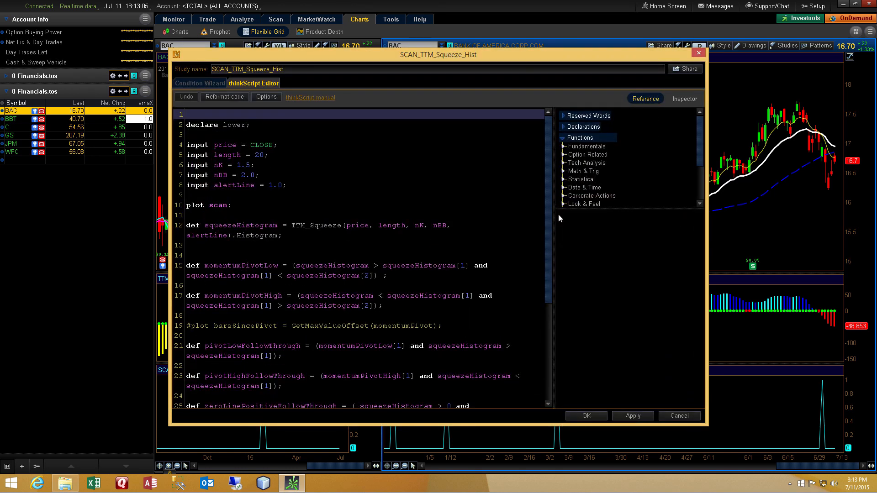
scroll("down", 3)
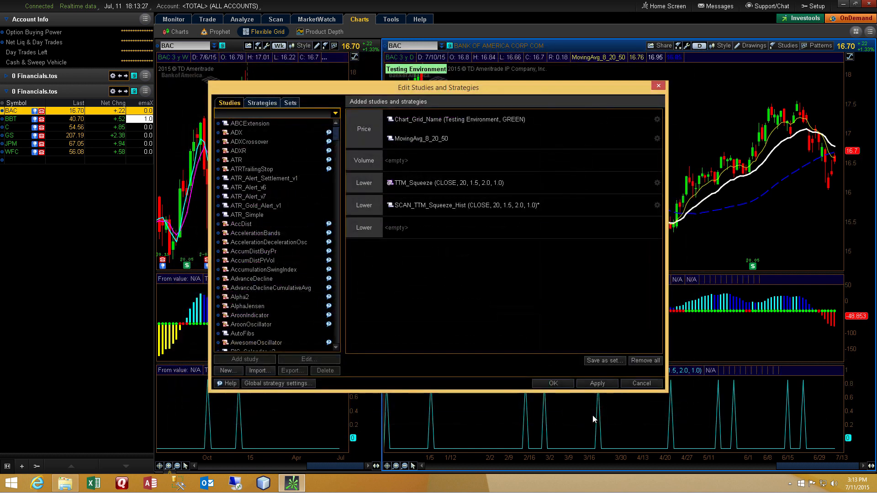
- Confirm the study changes, leaving frequent scan spikes beneath the squeeze histogram
left_click(597, 383)
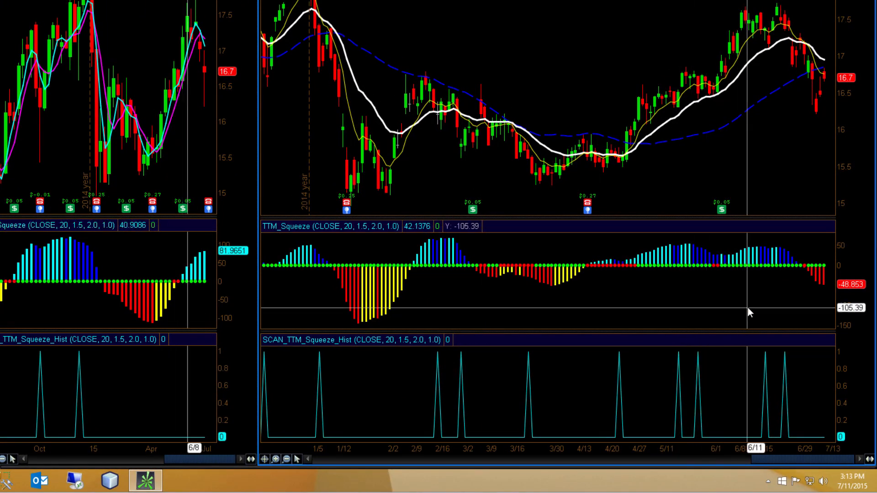
mouse_move(769, 281)
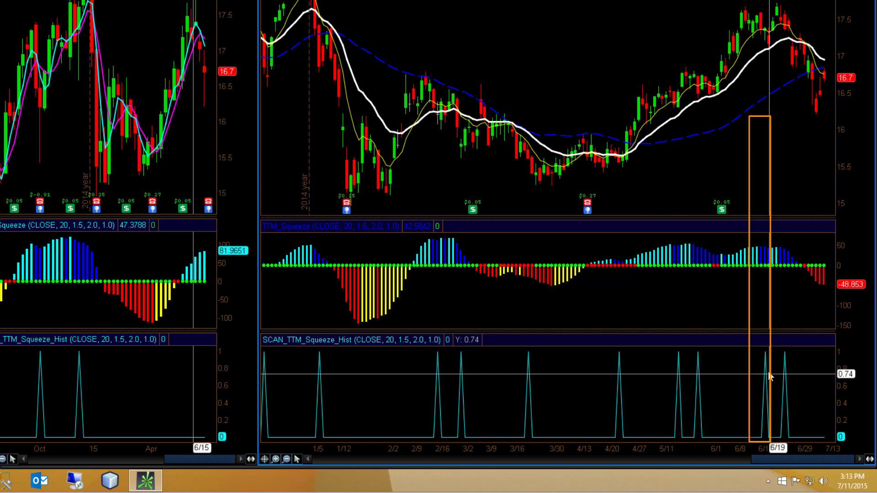
mouse_move(762, 258)
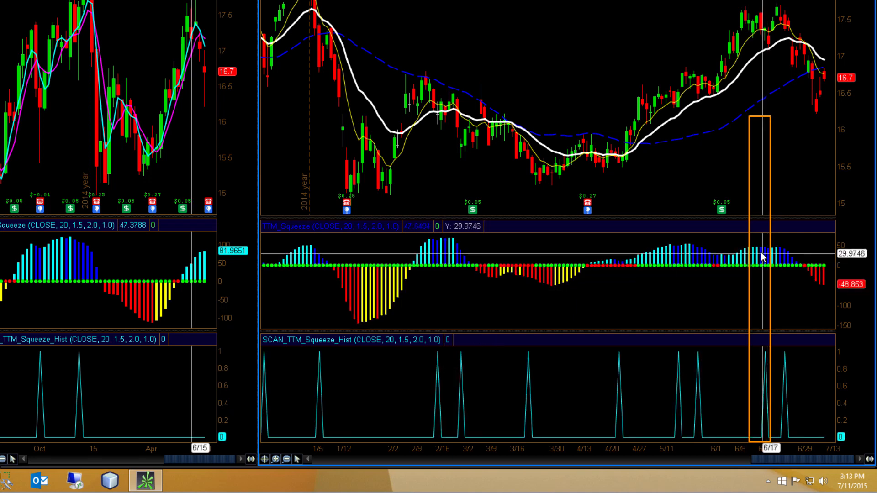
mouse_move(758, 259)
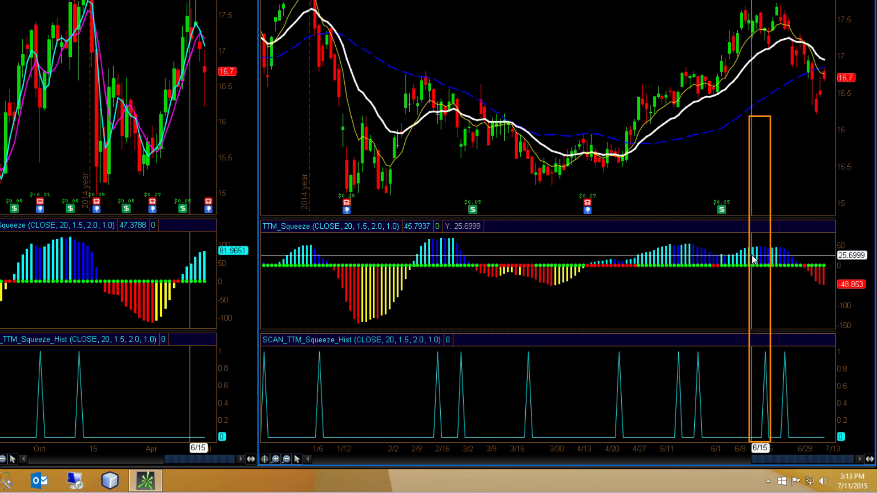
mouse_move(764, 258)
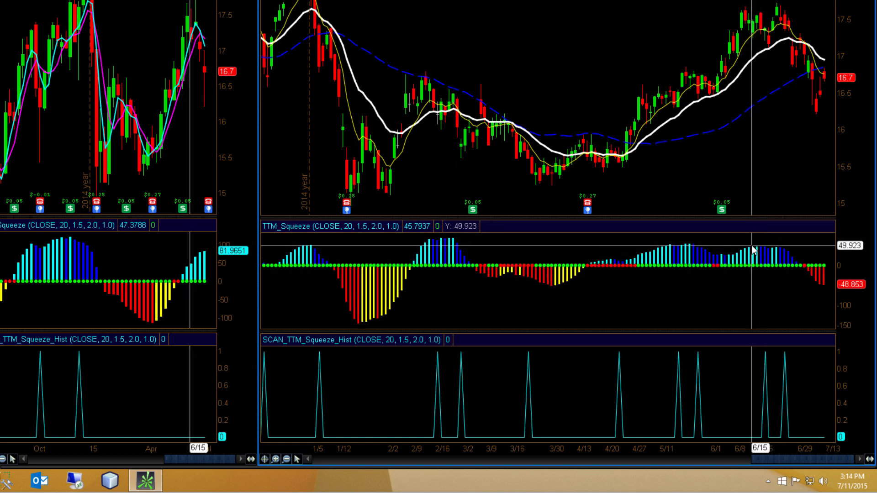
mouse_move(764, 261)
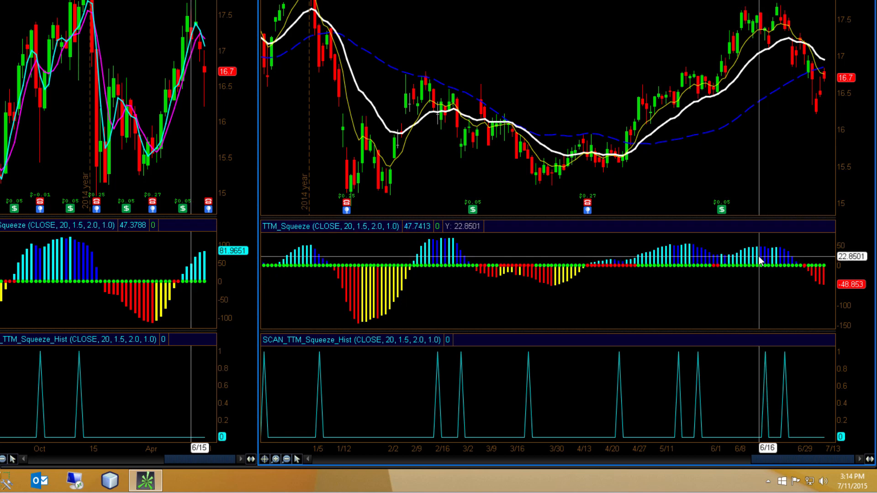
mouse_move(724, 269)
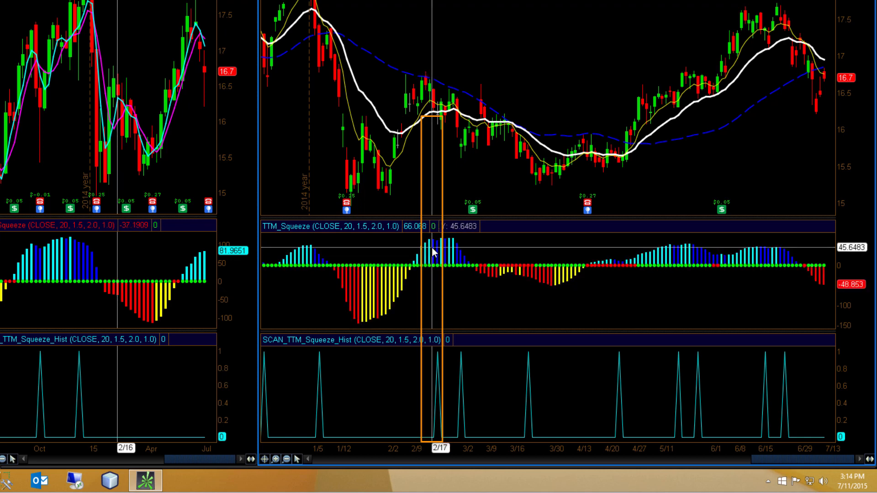
mouse_move(436, 362)
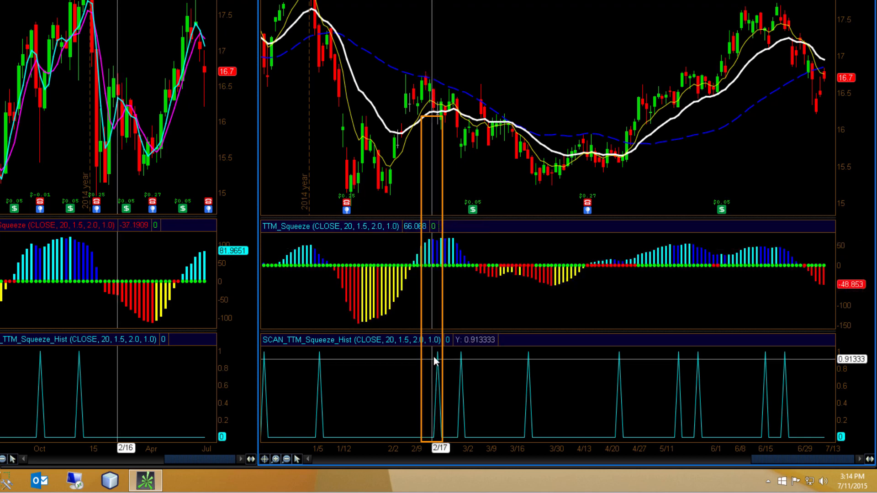
mouse_move(455, 275)
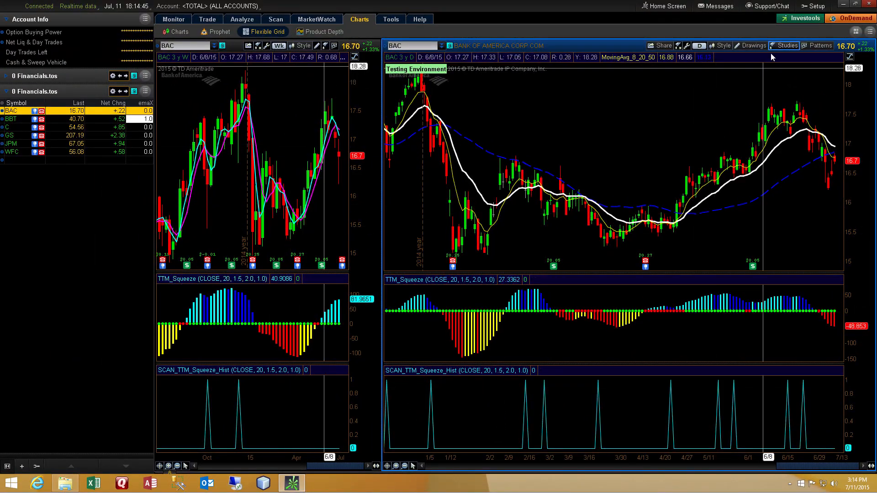
- Comment out line 29 and uncomment line 30 in SCAN_TTM_Squeeze_Hist, then apply to the charts
left_click(789, 45)
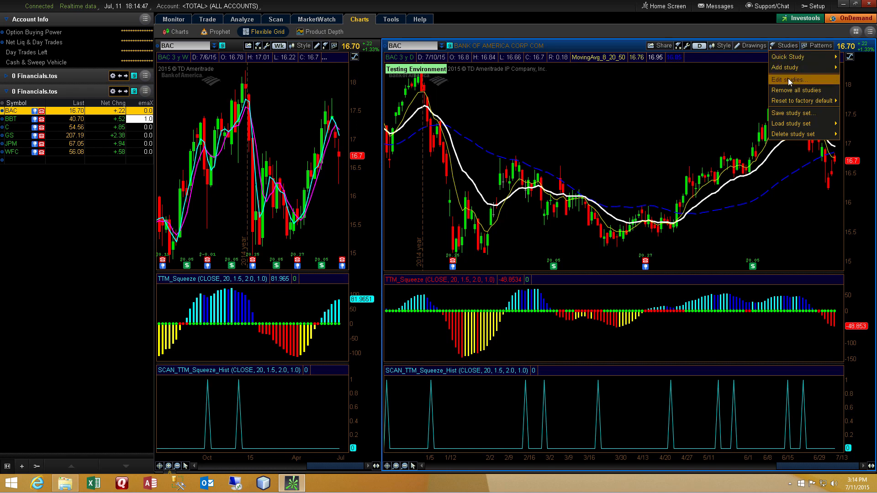
left_click(789, 79)
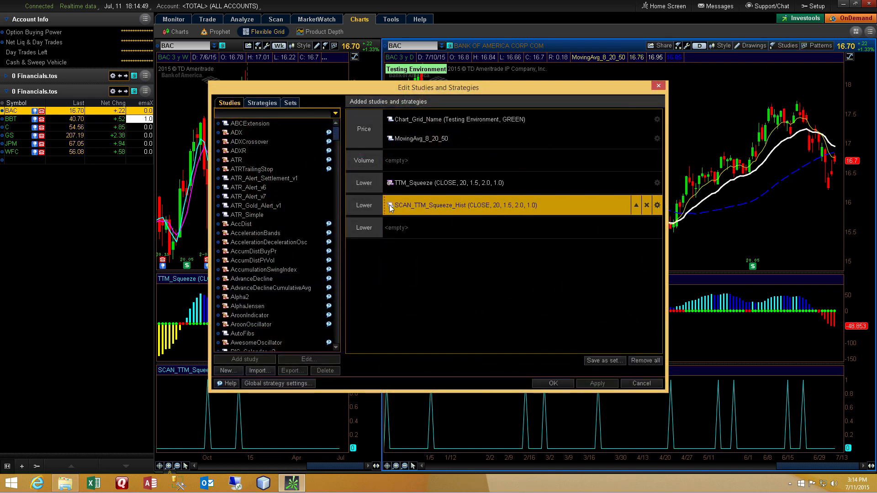
left_click(657, 205)
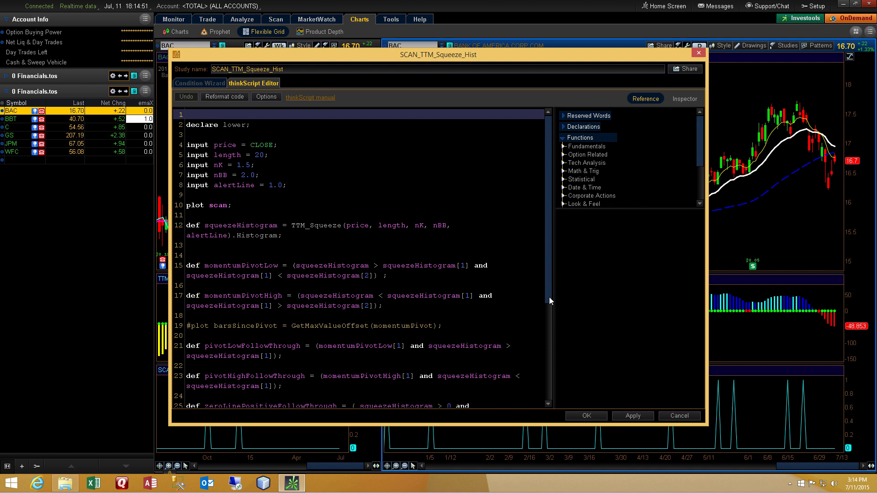
scroll("down", 3)
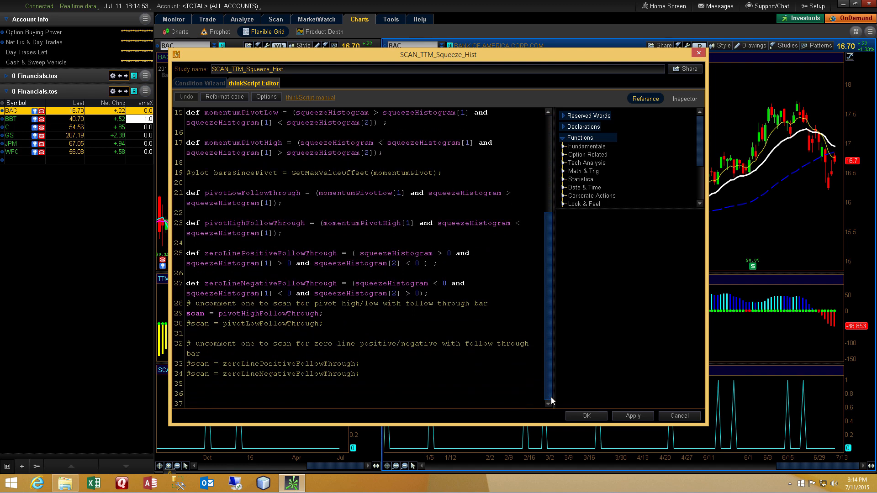
double_click(195, 314)
type("#")
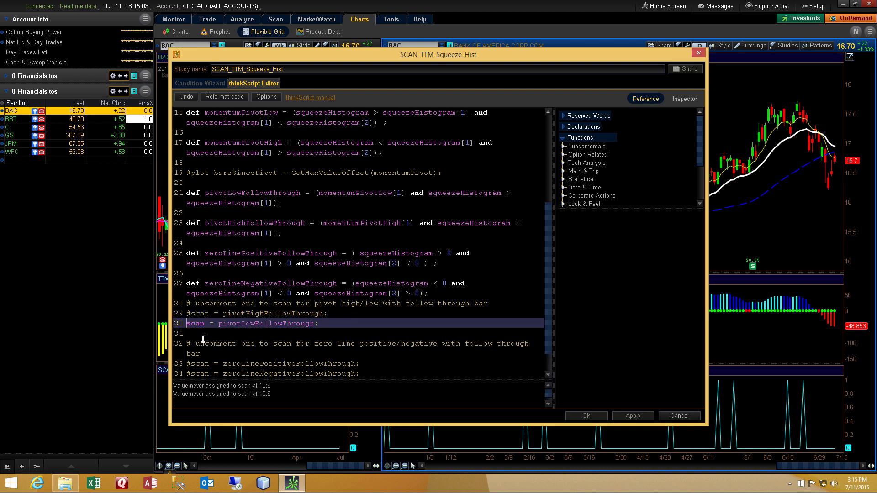
left_click(633, 416)
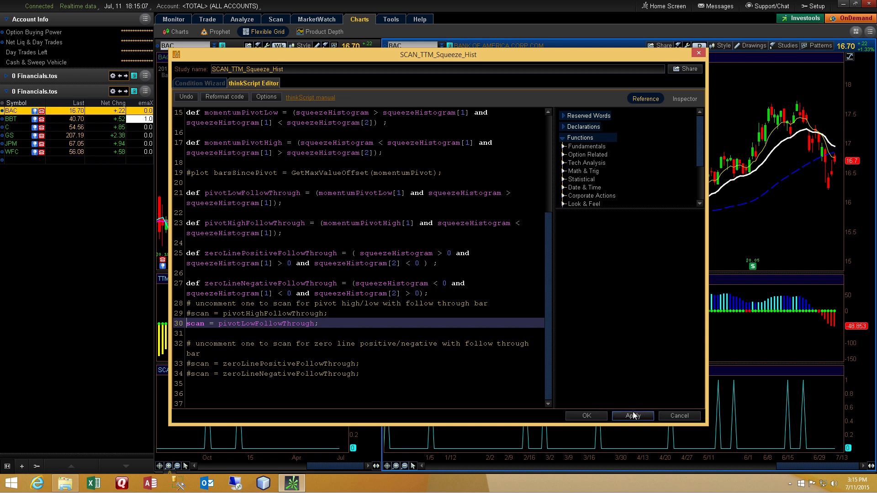
left_click(633, 416)
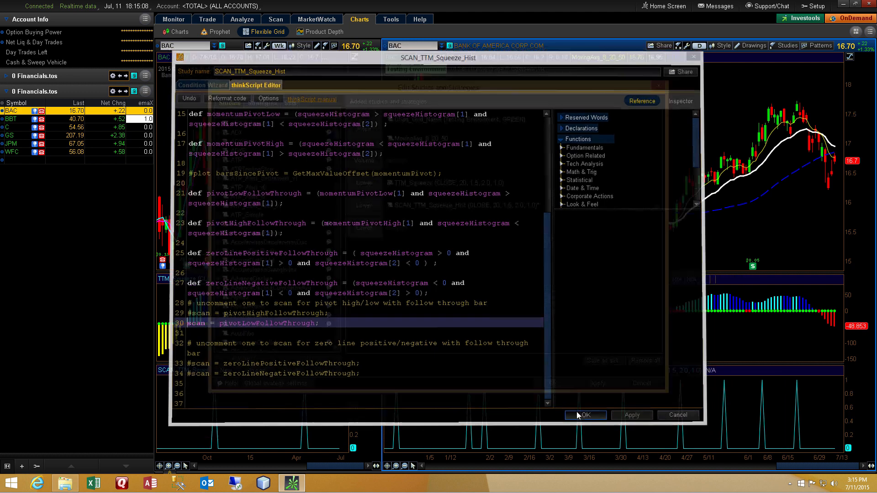
left_click(585, 415)
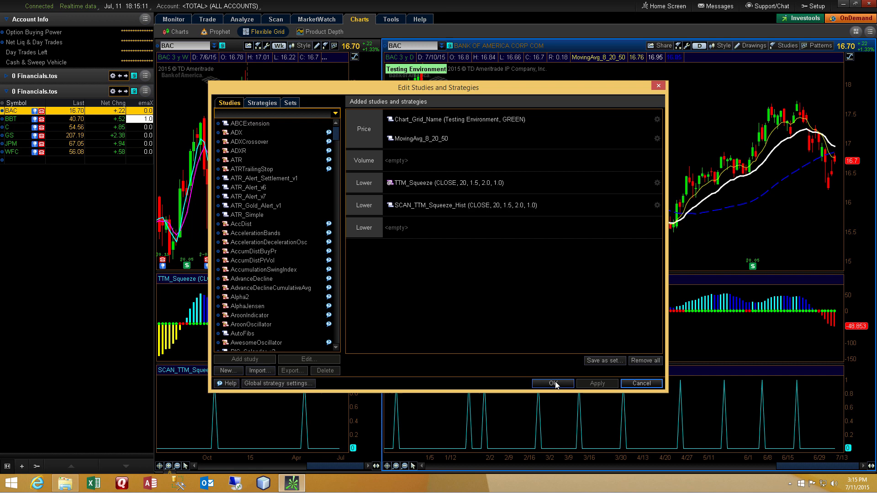
left_click(552, 384)
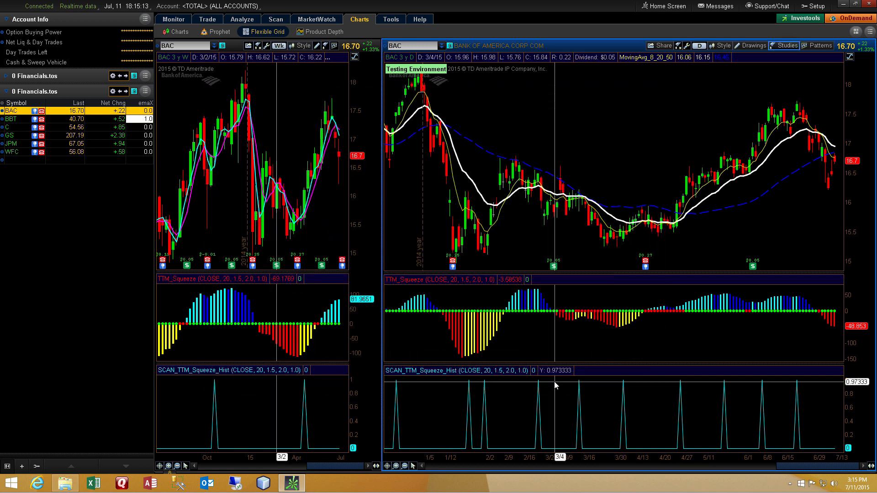
mouse_move(574, 385)
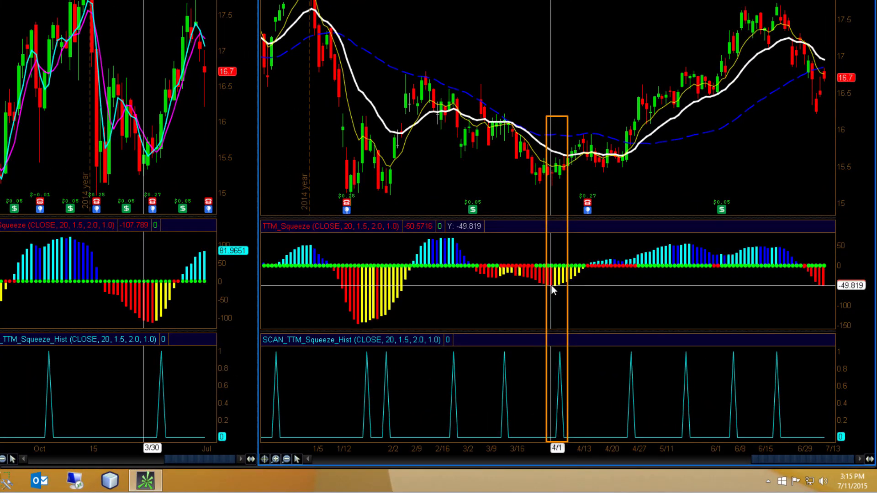
mouse_move(552, 290)
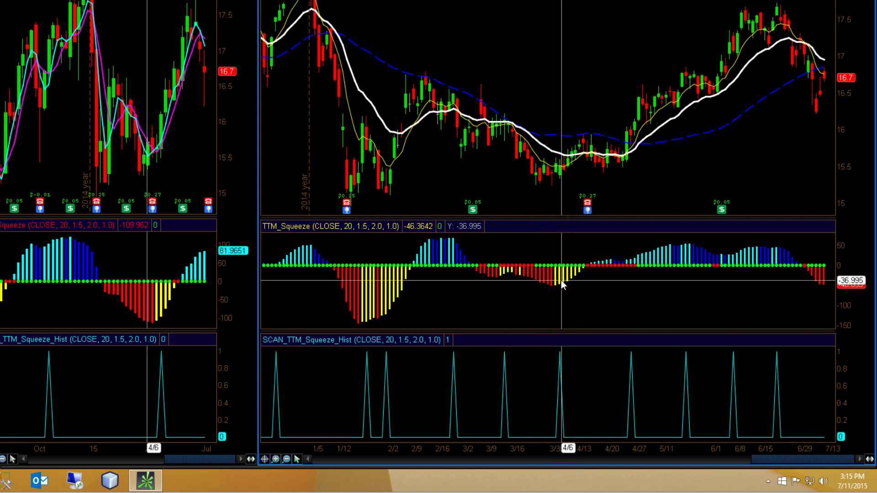
mouse_move(562, 371)
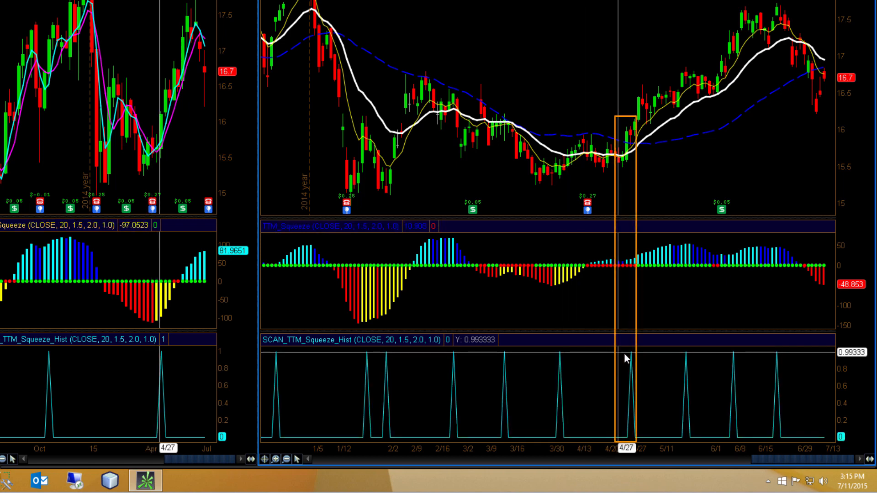
mouse_move(632, 369)
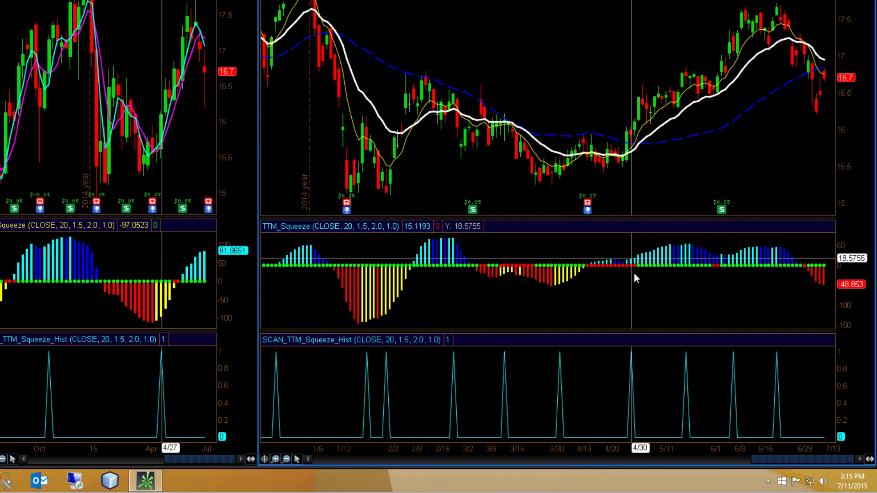
mouse_move(631, 264)
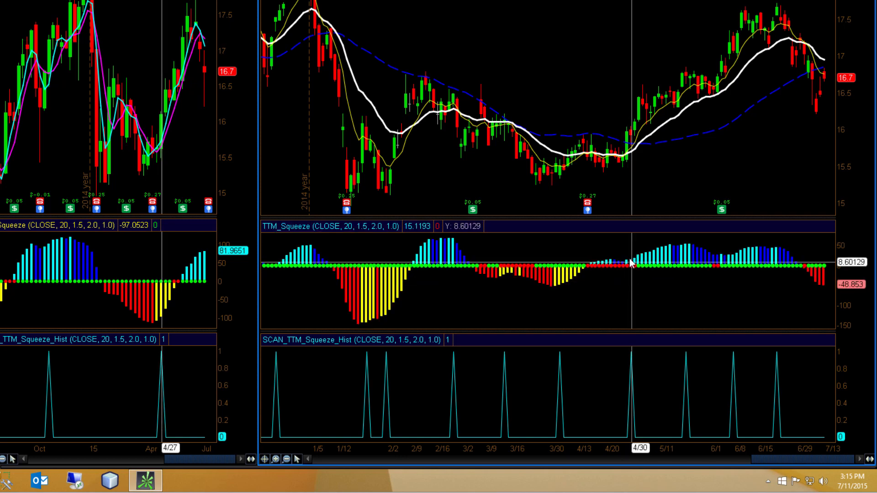
mouse_move(636, 262)
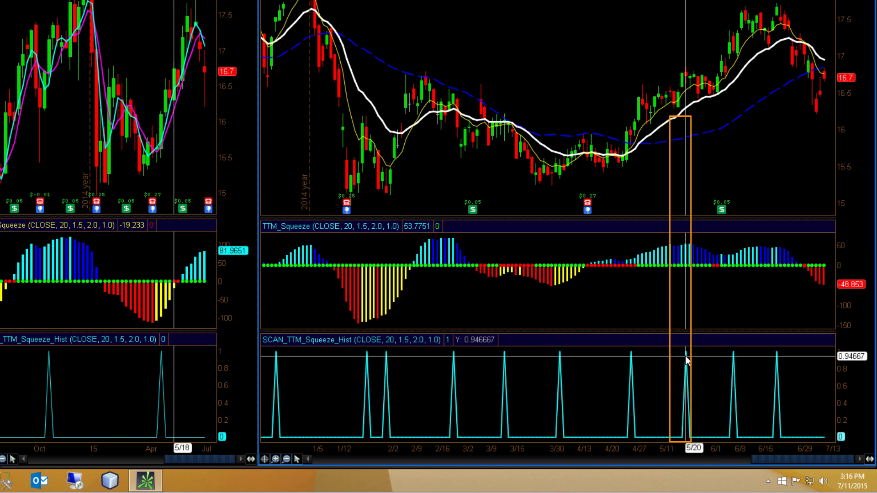
mouse_move(554, 64)
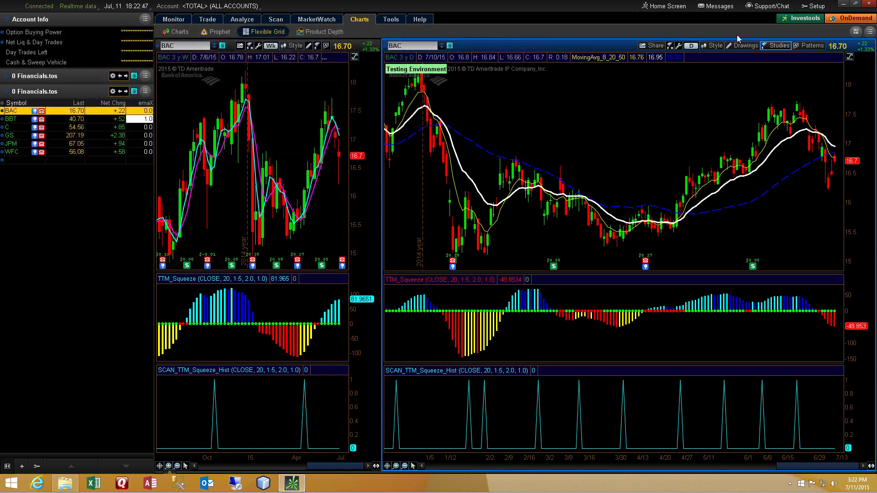
mouse_move(743, 32)
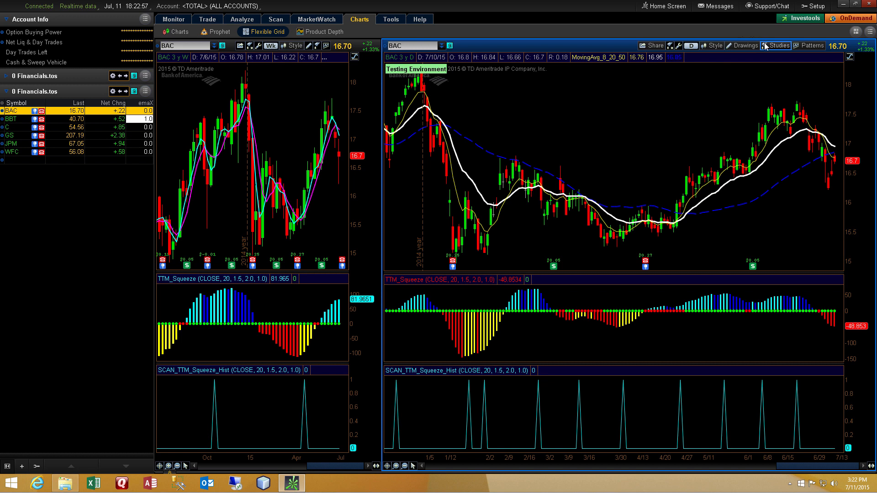
mouse_move(770, 45)
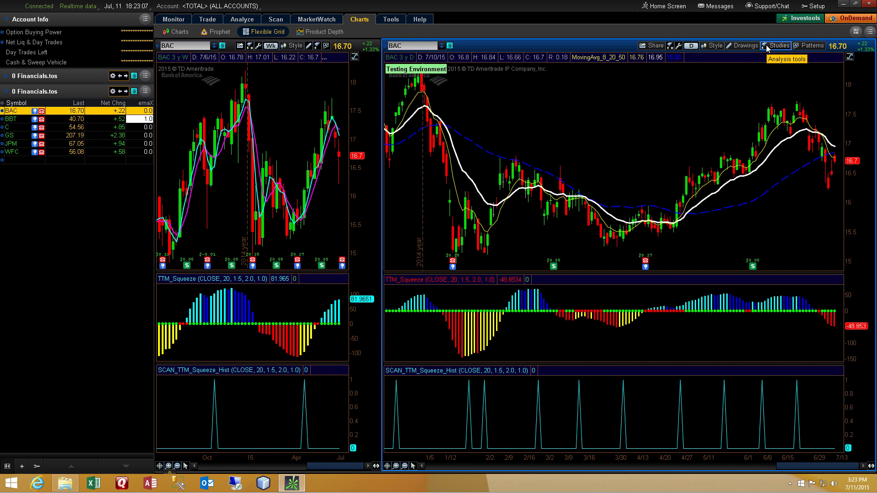
mouse_move(775, 54)
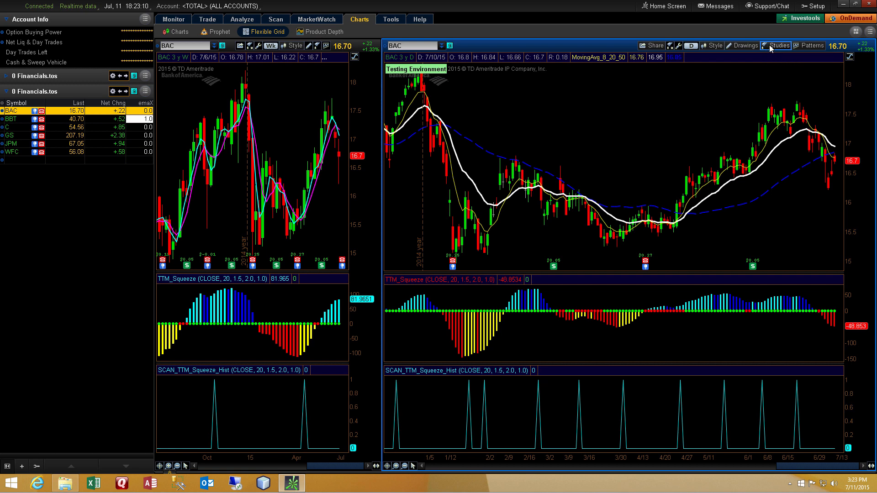
- Reopen SCAN_TTM_Squeeze_Hist's code, select all of it and bring up the copy menu
left_click(777, 46)
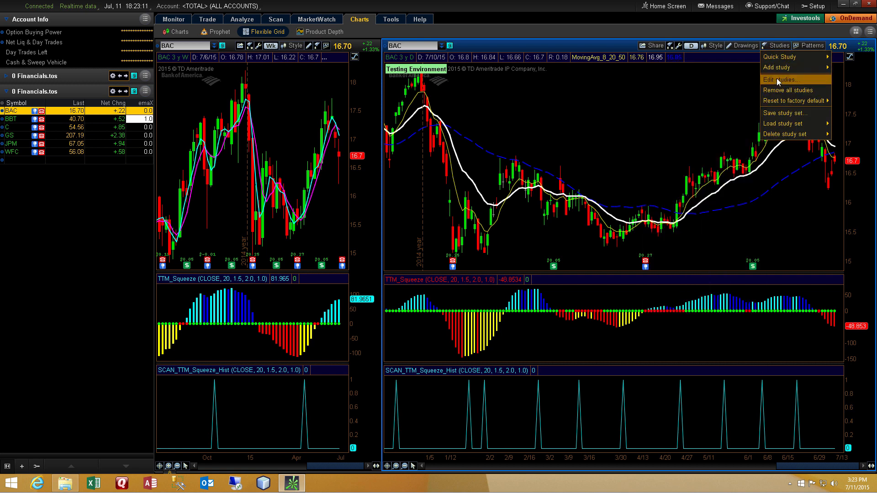
left_click(778, 79)
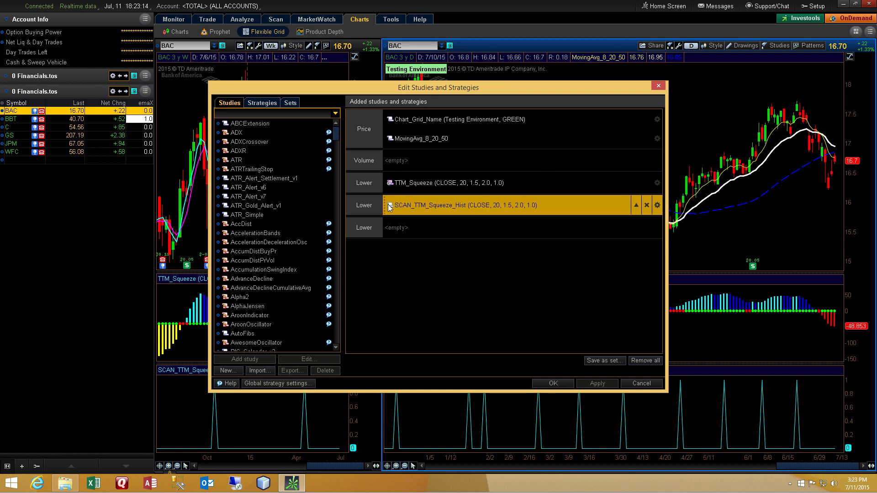
left_click(657, 204)
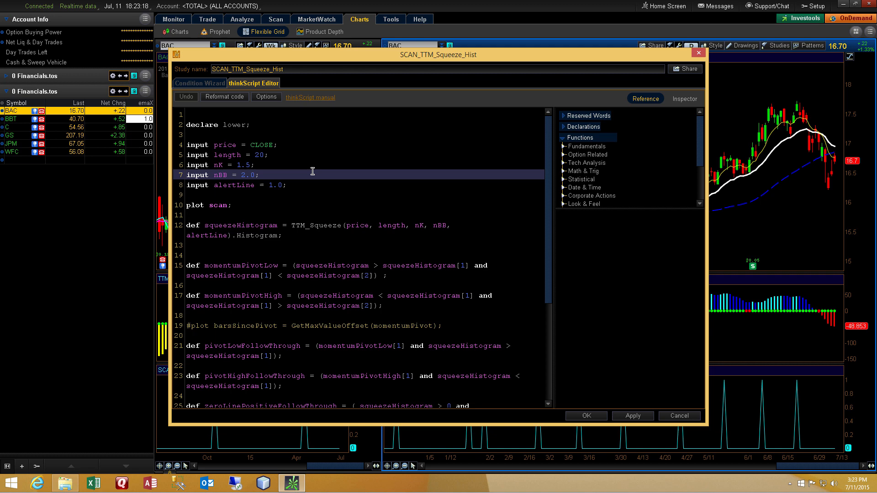
key("ctrl+a")
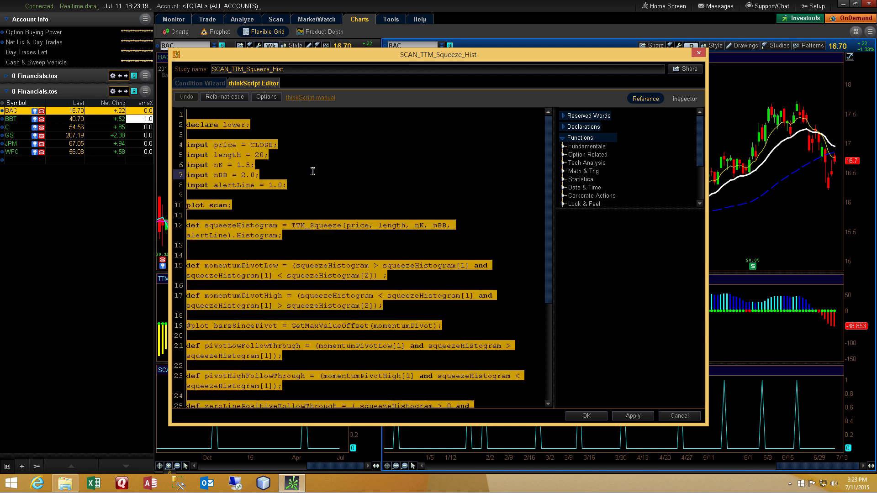
scroll("down", 3)
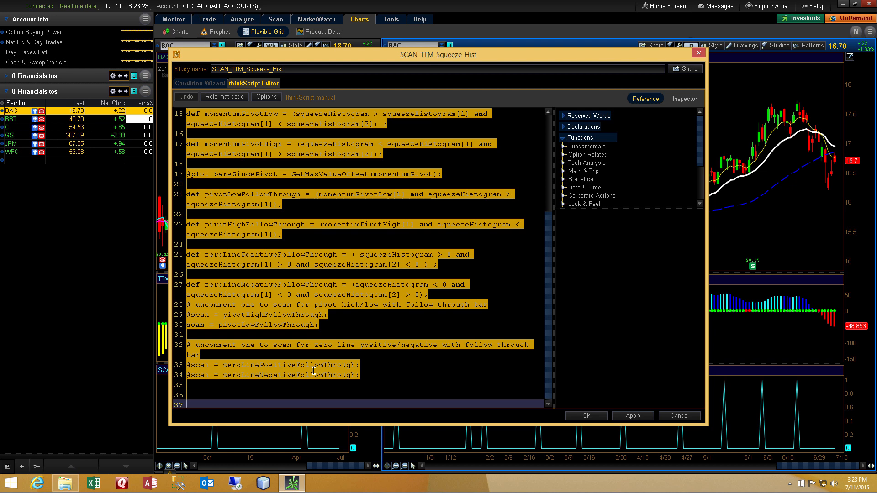
right_click(313, 375)
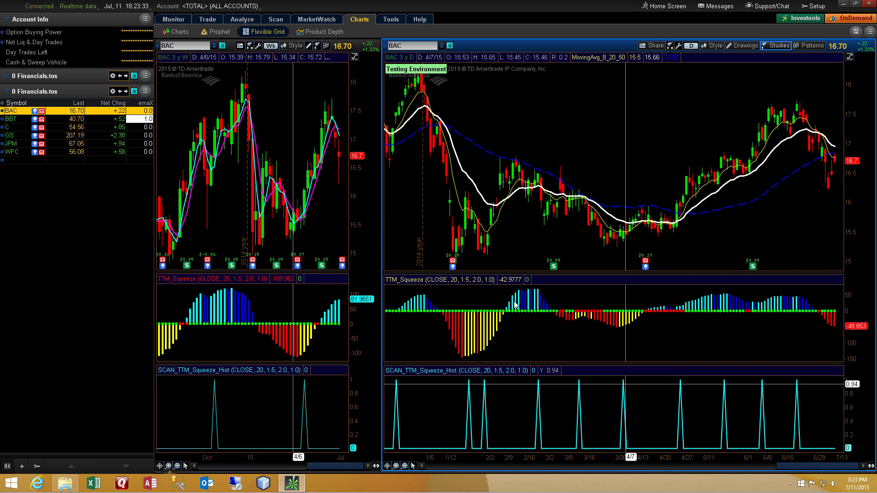
mouse_move(512, 115)
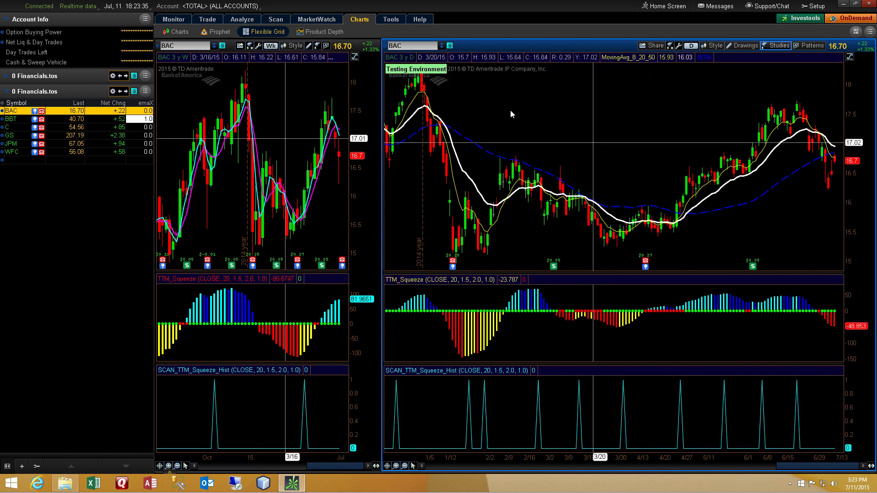
- Open Stock Hacker and limit the scan to All Optionable stocks
left_click(275, 19)
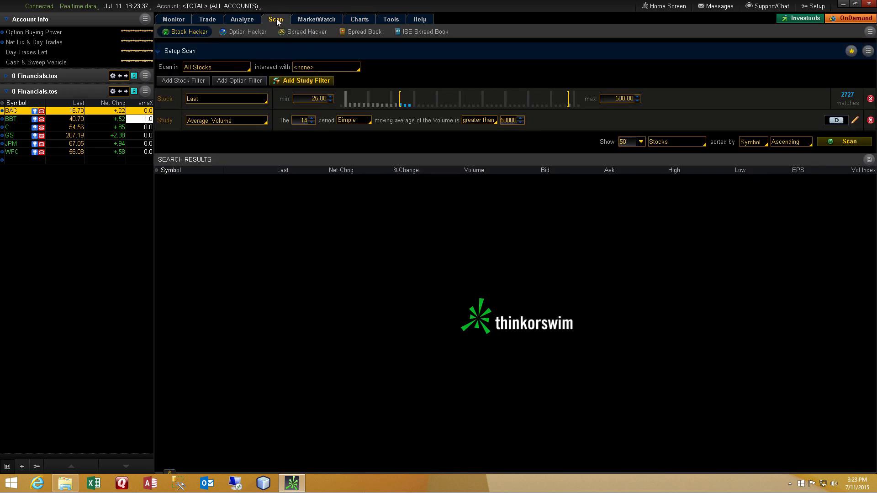
mouse_move(296, 127)
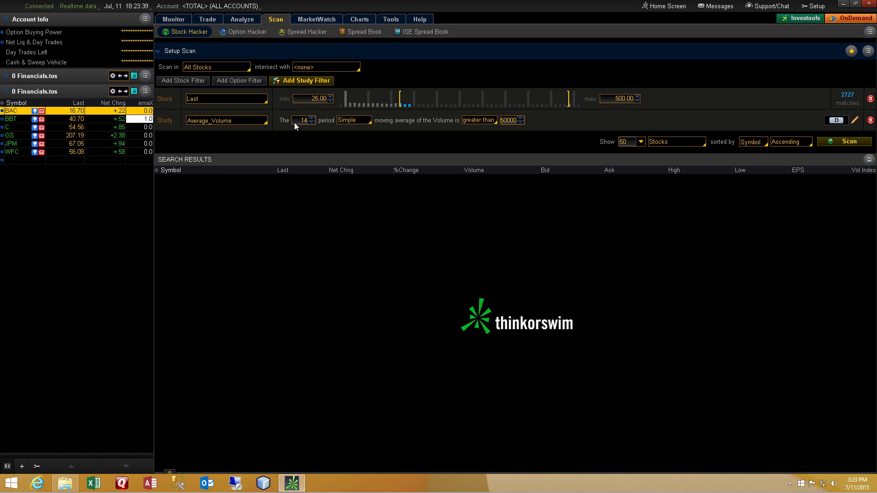
mouse_move(316, 69)
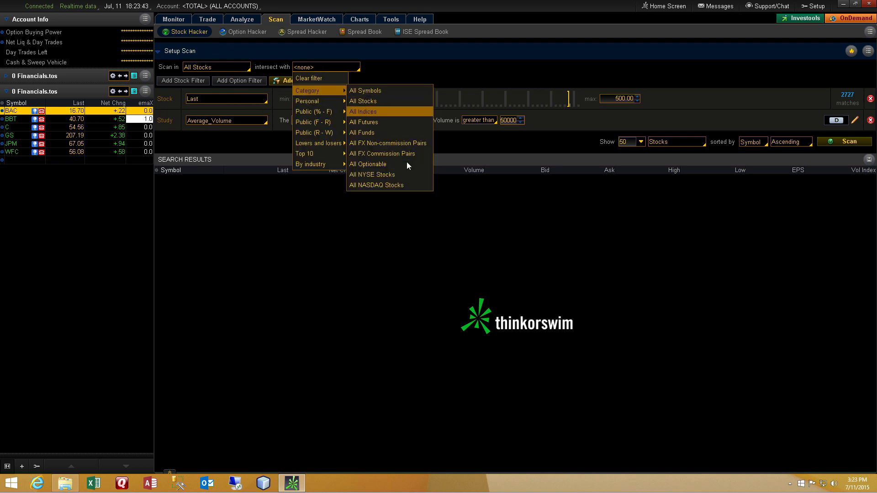
left_click(369, 164)
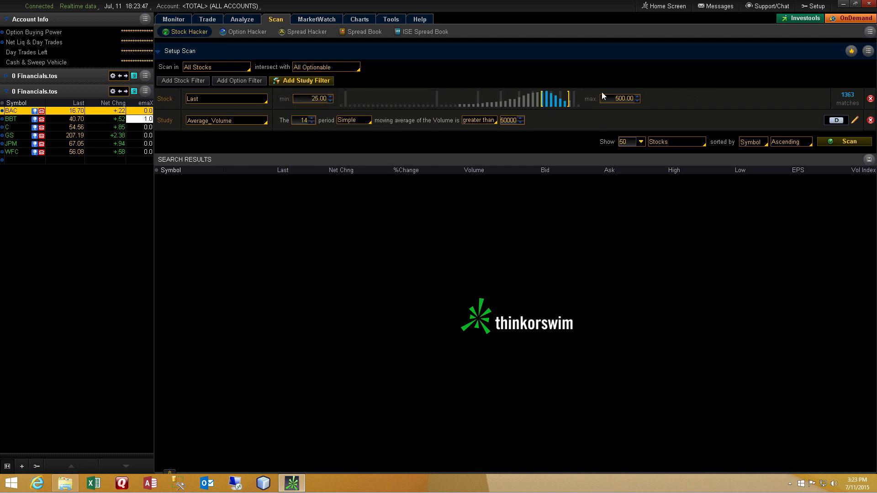
left_click(620, 99)
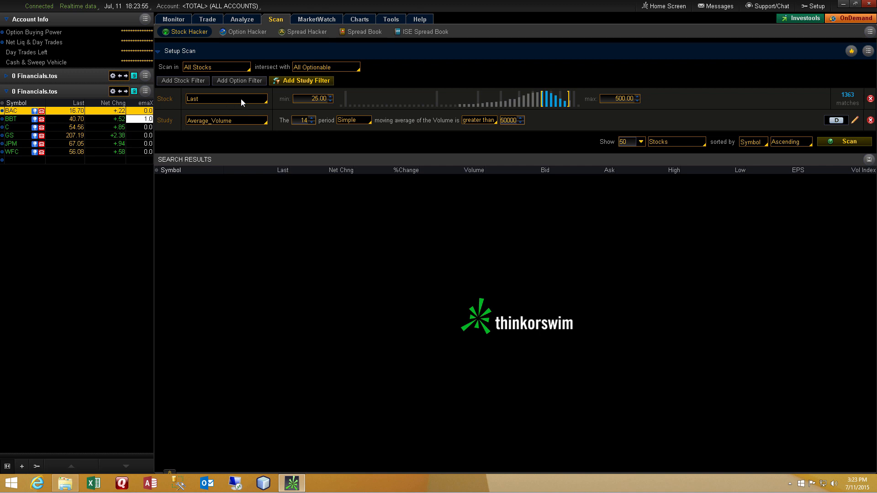
mouse_move(299, 84)
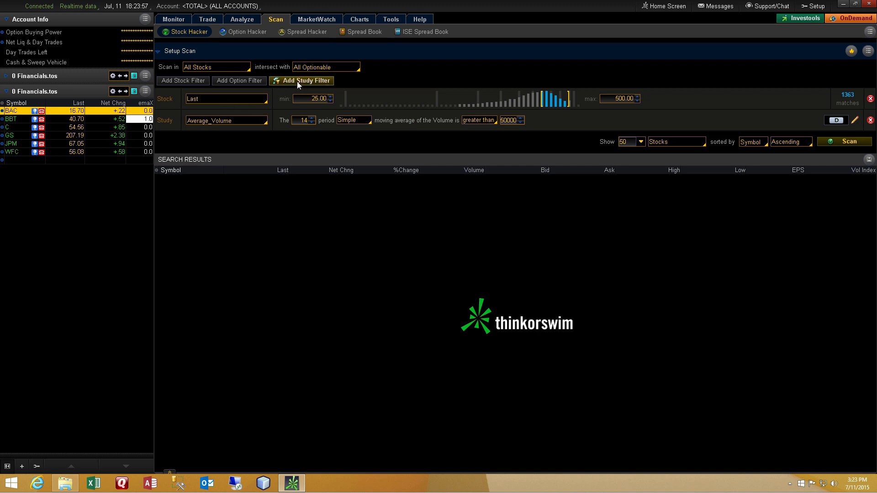
- Add a study filter to the scan and set its type to Custom
left_click(305, 81)
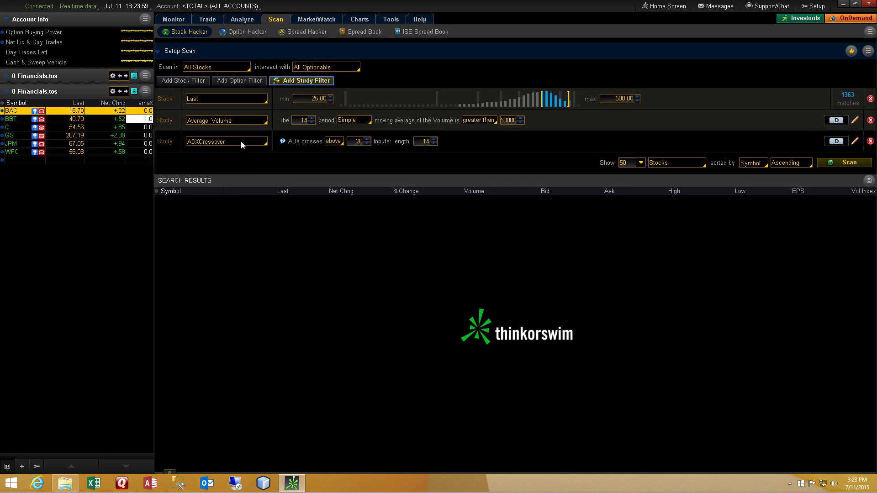
left_click(227, 141)
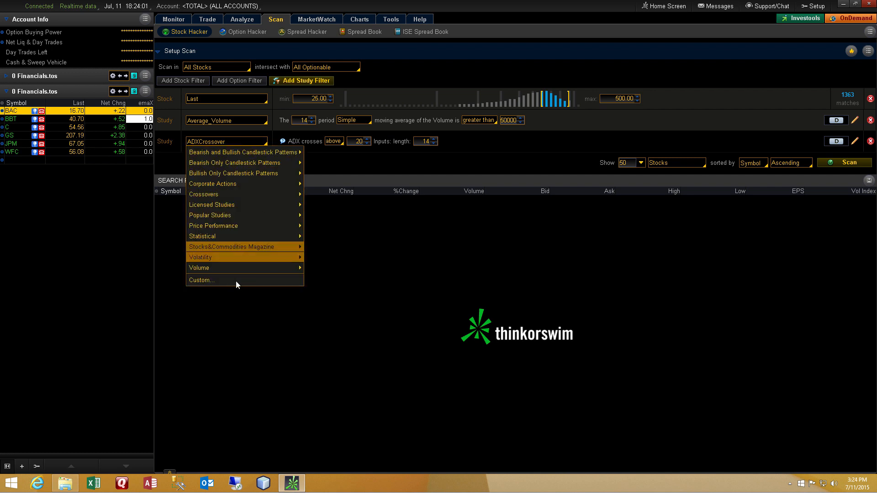
left_click(201, 280)
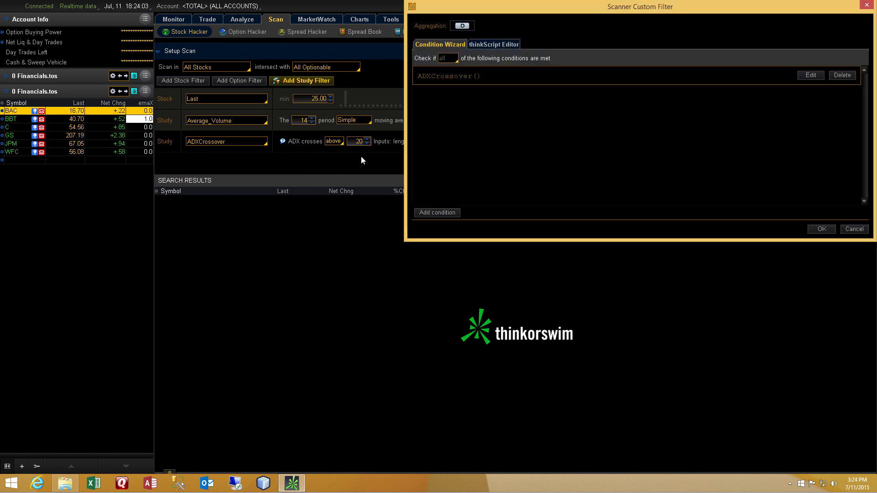
mouse_move(490, 46)
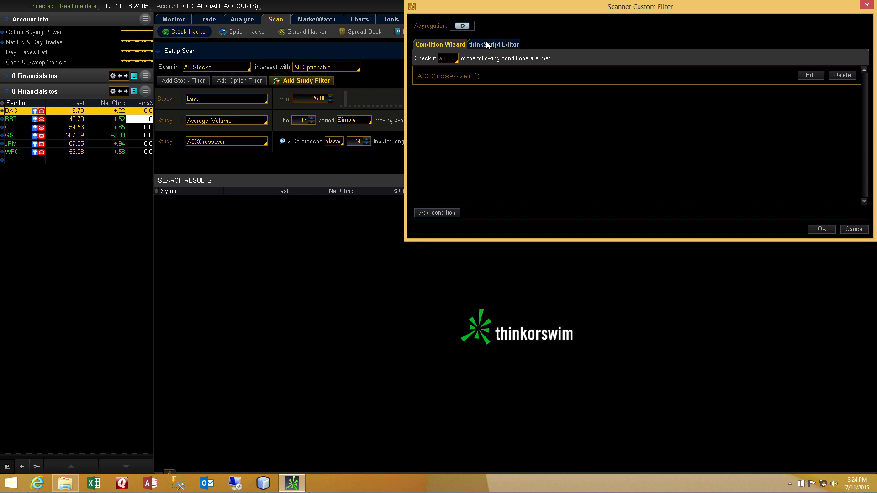
- Paste the squeeze code into the thinkScript editor, swapping pivotLow for zeroLinePositiveFollowThrough
left_click(495, 44)
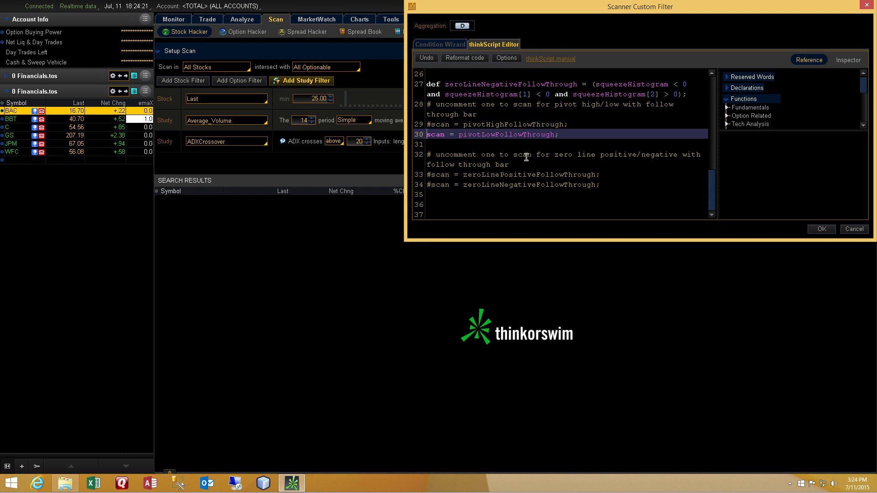
type("#")
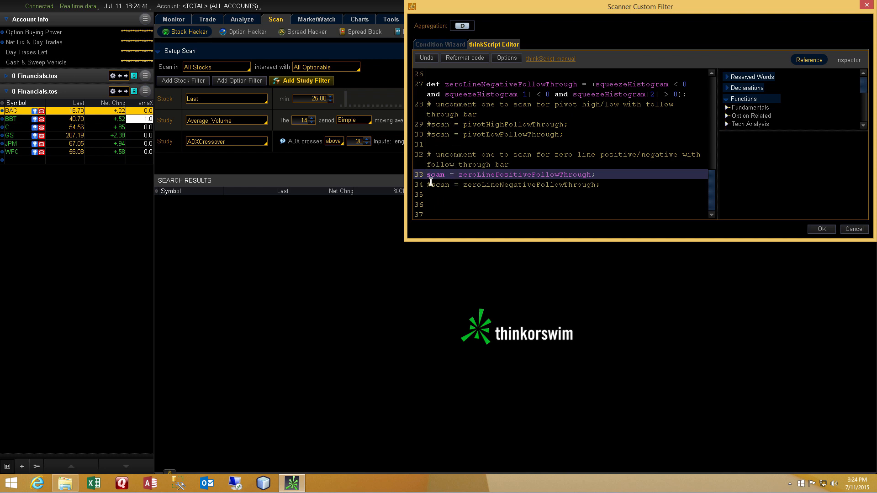
left_click(514, 185)
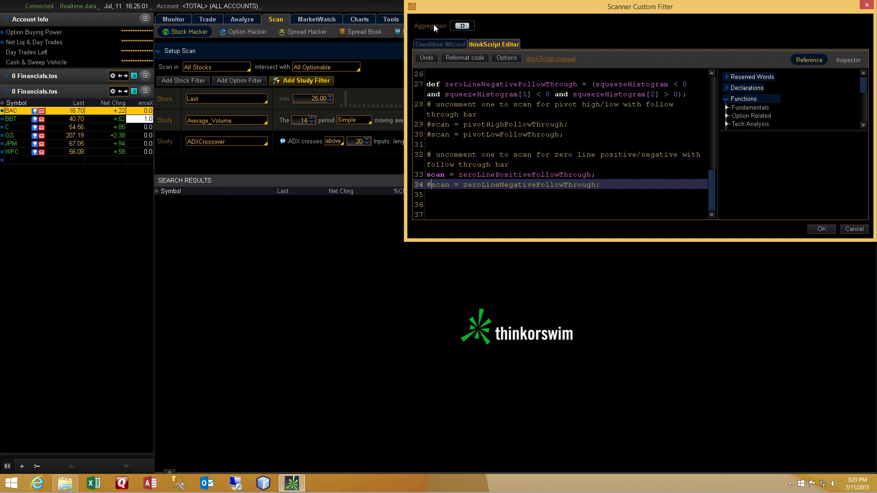
- Set the custom filter to daily aggregation and confirm the zeroLinePositiveFollowThrough scan code
left_click(463, 26)
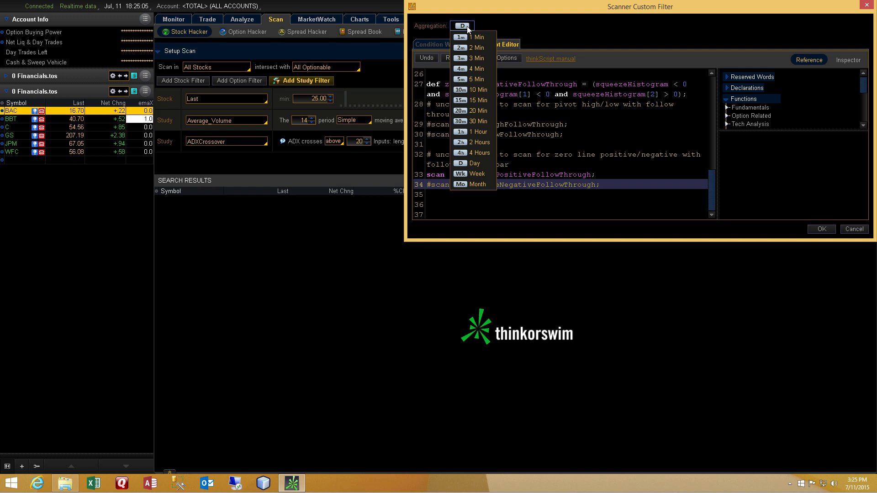
mouse_move(471, 24)
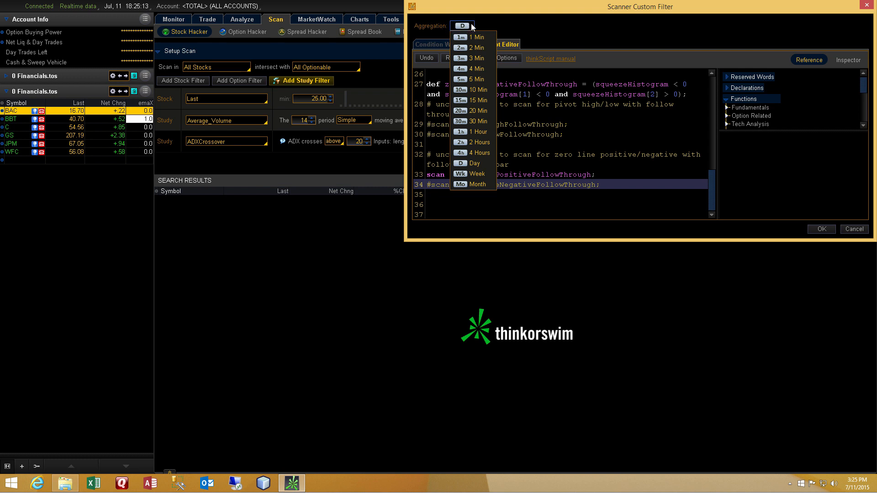
mouse_move(494, 33)
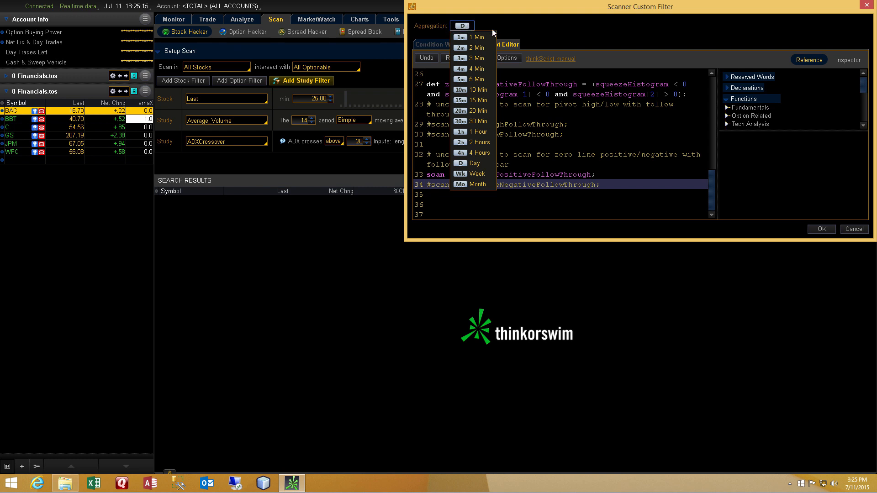
mouse_move(468, 173)
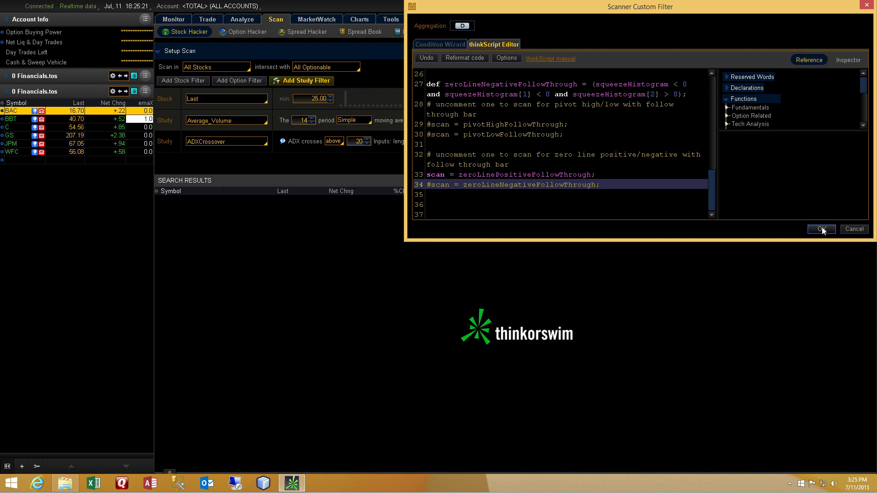
left_click(821, 230)
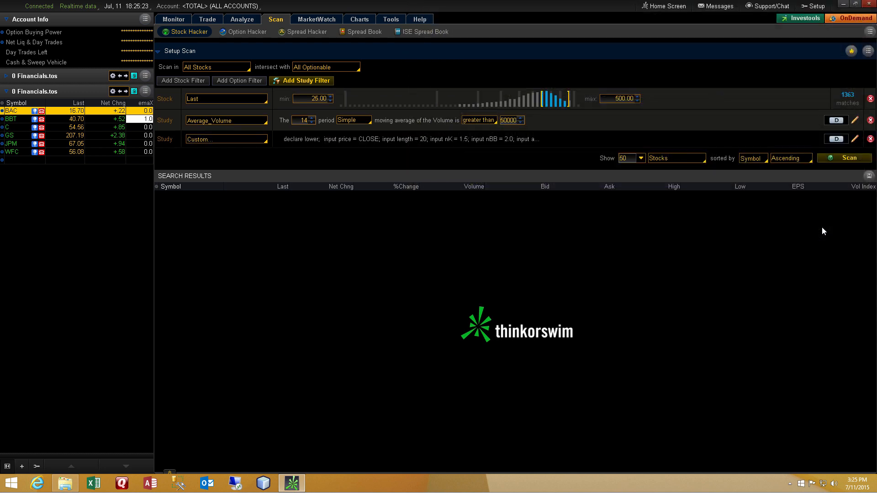
mouse_move(288, 140)
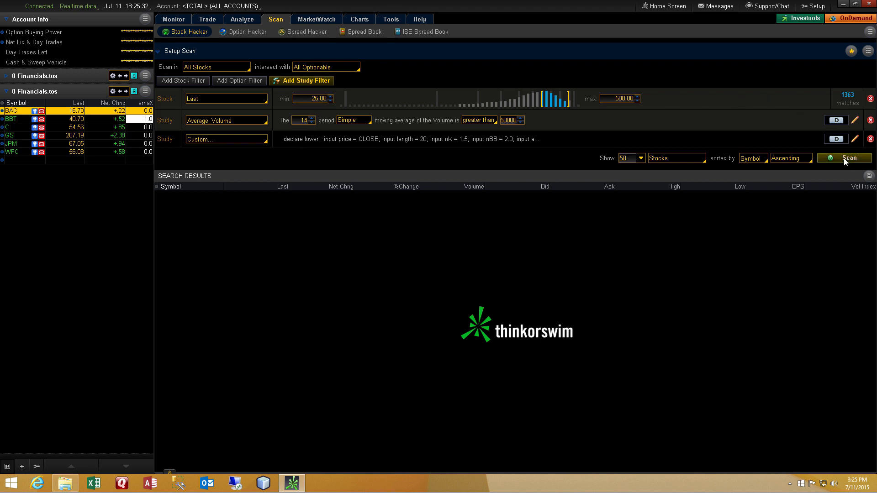
- Run the Stock Hacker scan and get the ten matching stocks with price, change and volume
left_click(847, 158)
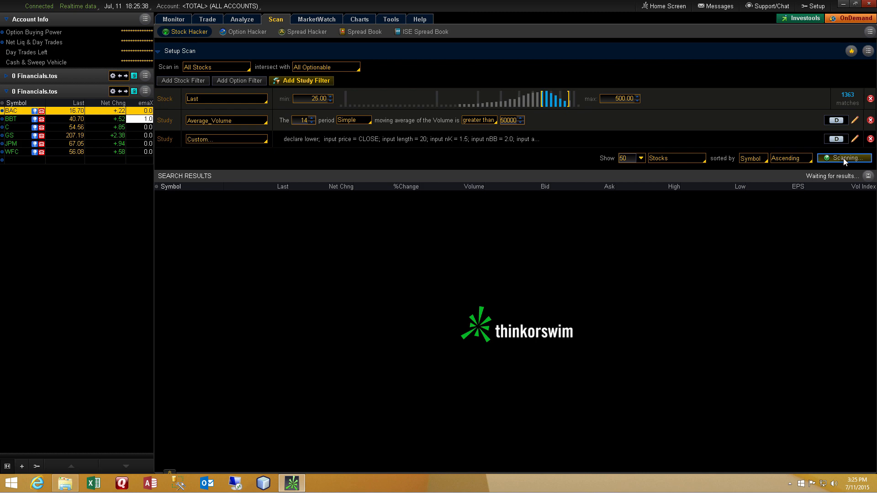
left_click(851, 157)
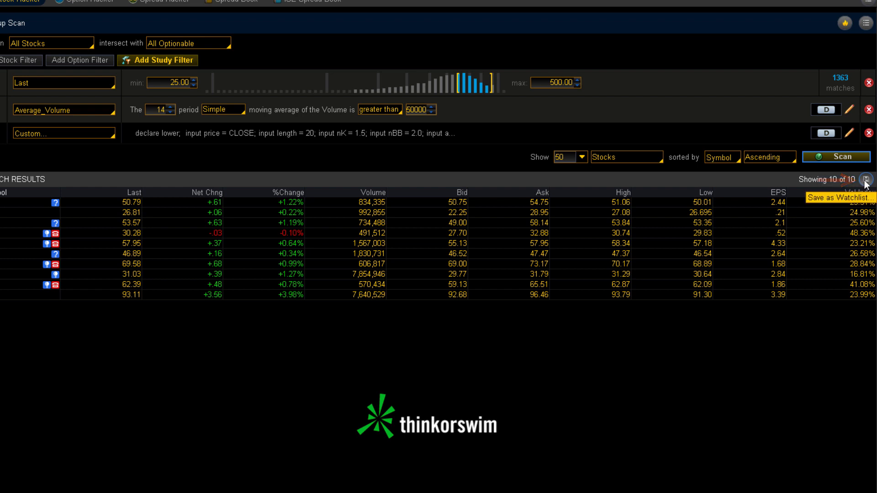
- Save the scan results as the watch list '0 Squeez Hist Scan'
left_click(869, 178)
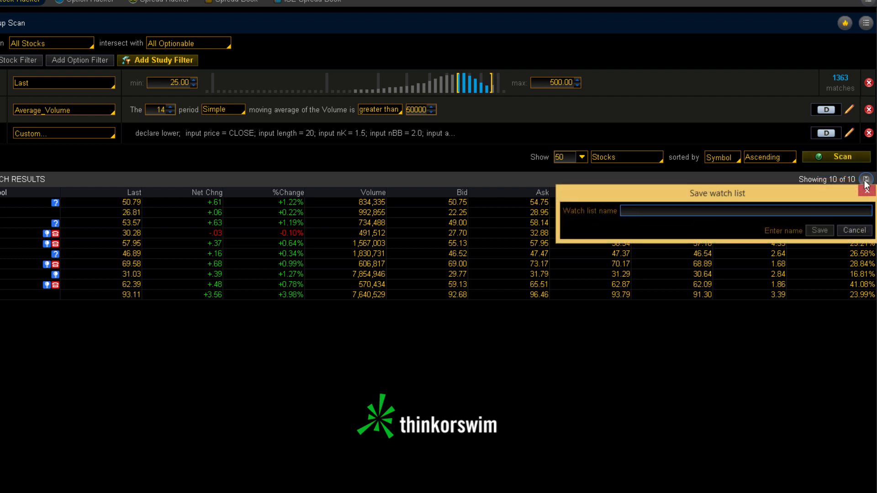
type("0")
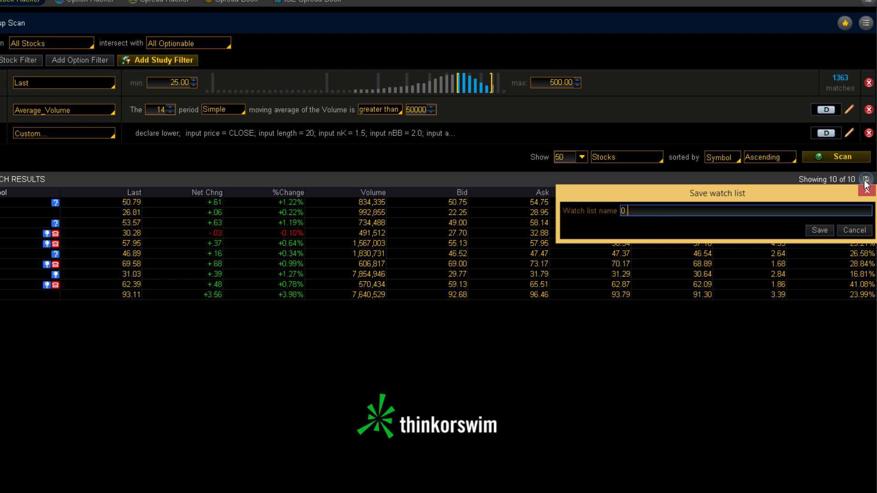
type("Squz")
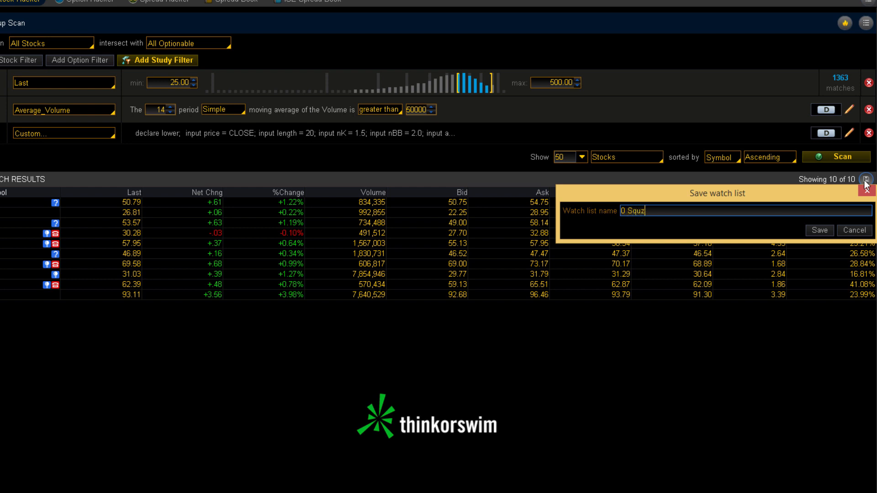
type("Squeez Hist Scan")
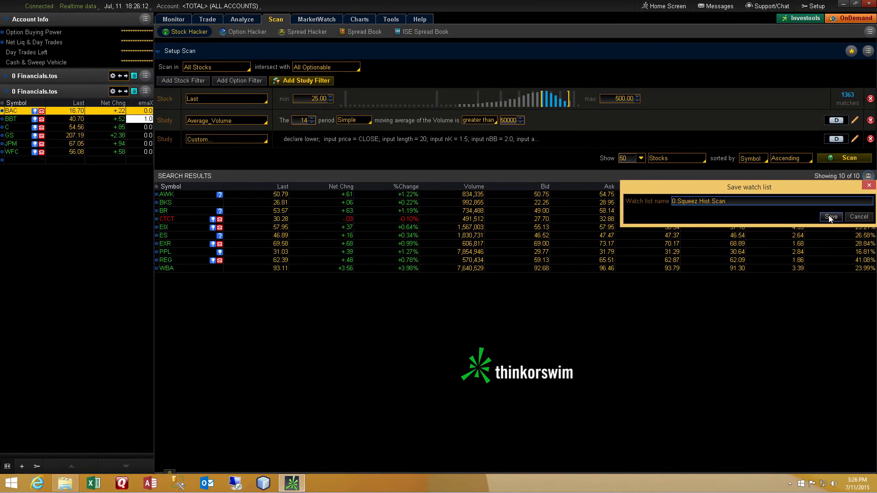
left_click(830, 217)
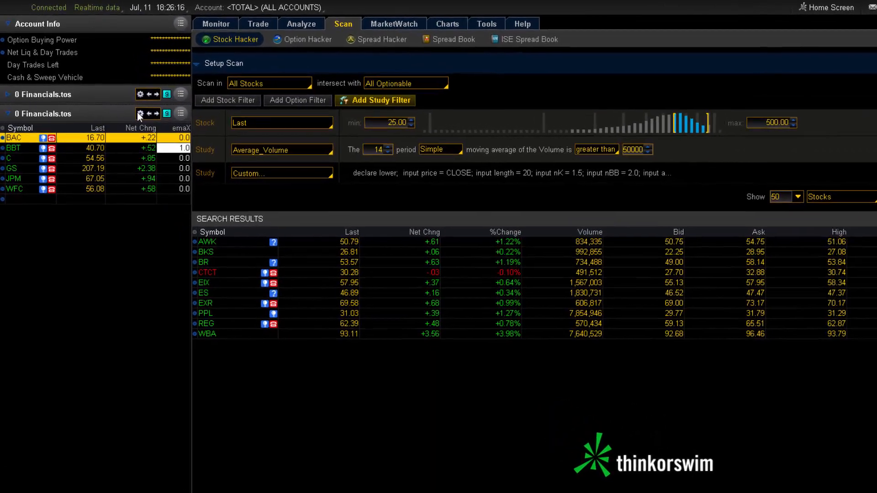
- Show Personal > 0 Squeez Hist Scan in the side watch list and return to Charts
left_click(142, 114)
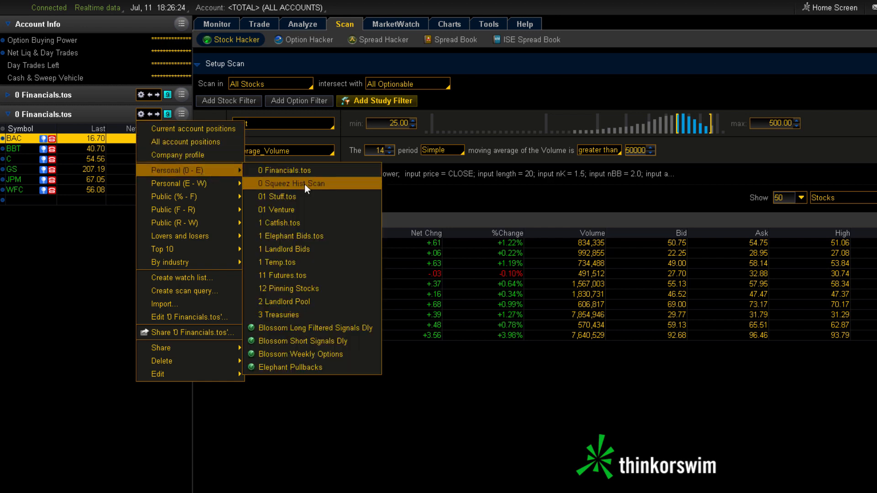
left_click(291, 183)
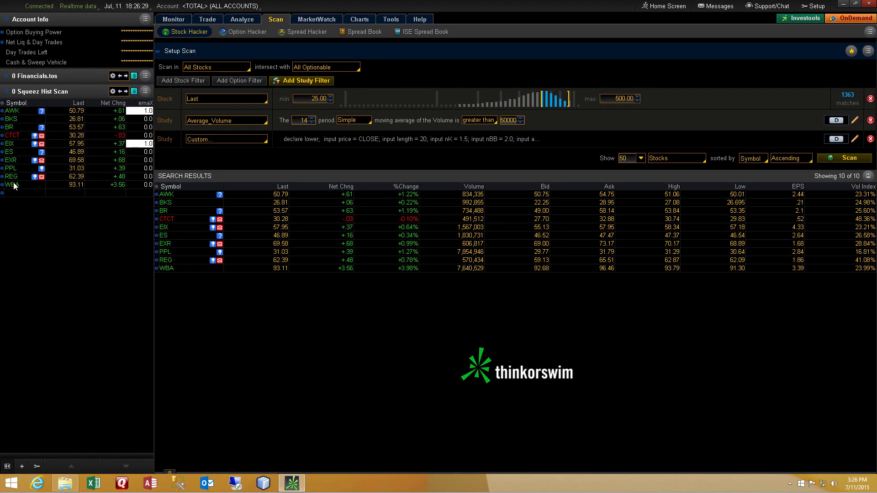
left_click(360, 19)
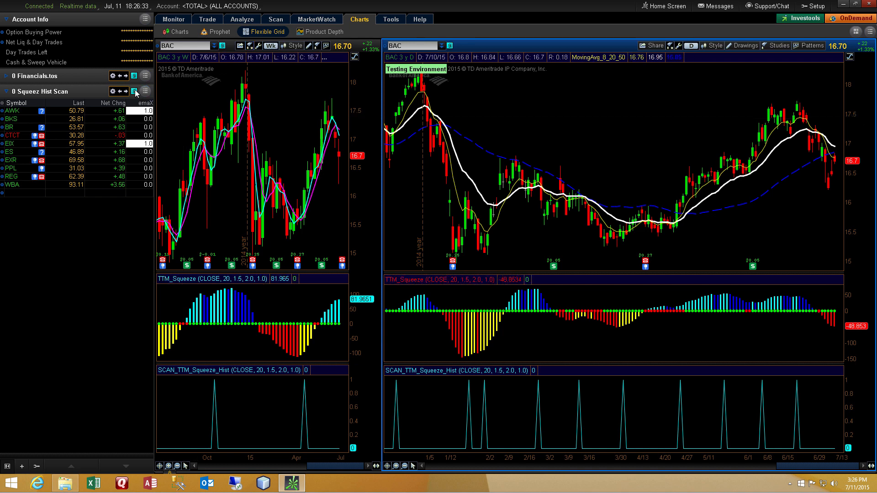
mouse_move(59, 116)
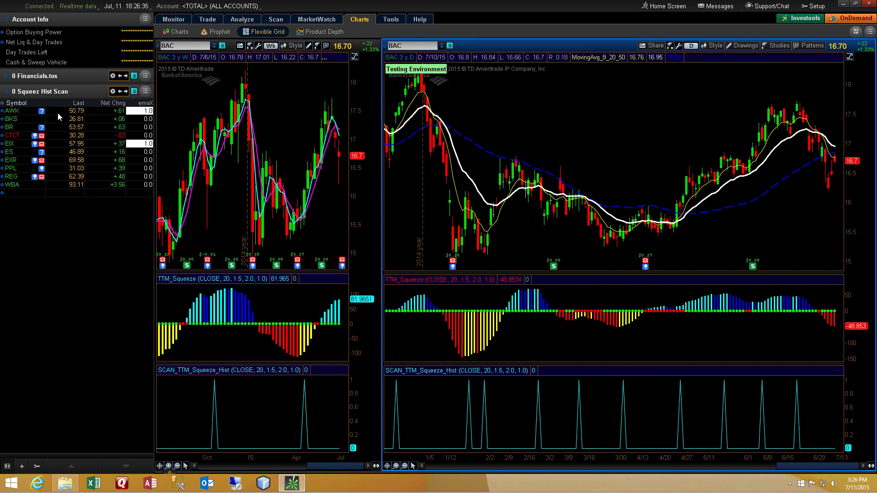
- Put AWK on the linked charts and open the SCAN_TTM_Squeeze_Hist study code
left_click(18, 111)
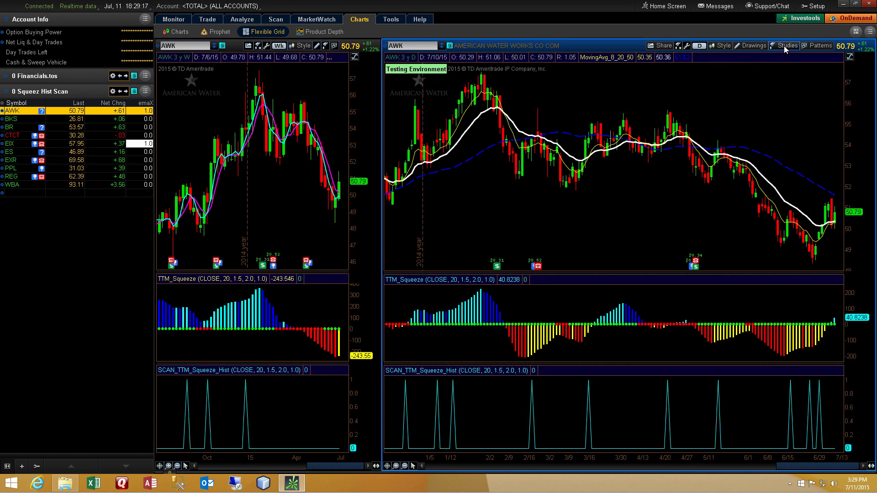
left_click(787, 45)
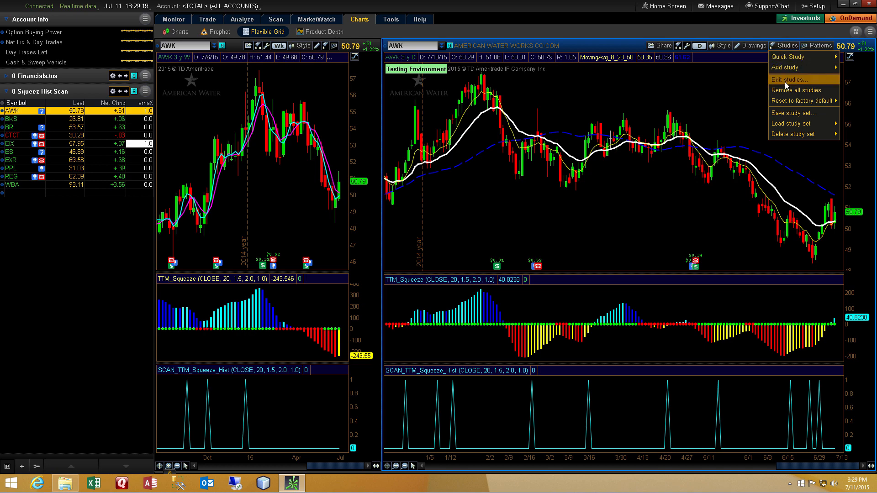
left_click(791, 79)
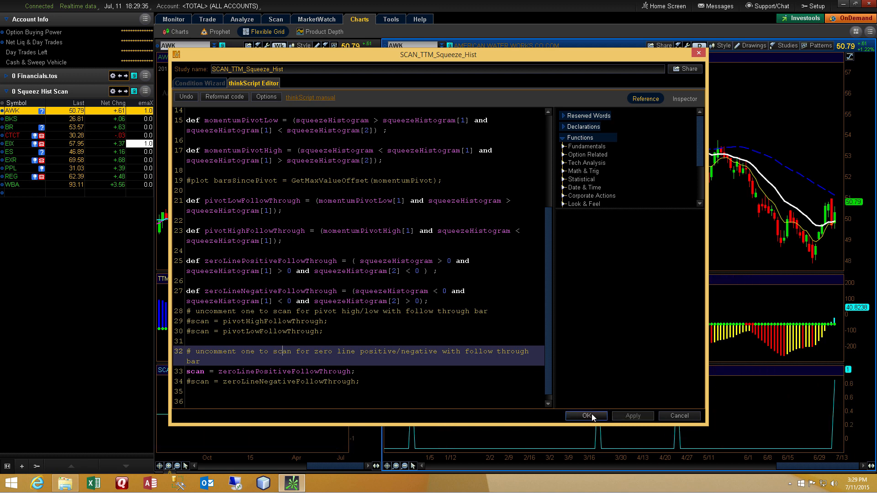
- Close the study editor unchanged to check AWK's scan spike on the latest bar
left_click(585, 416)
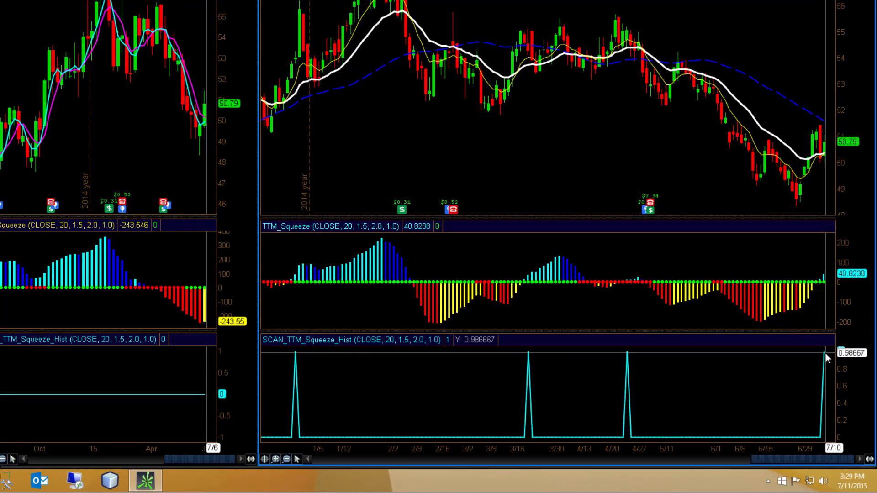
mouse_move(825, 167)
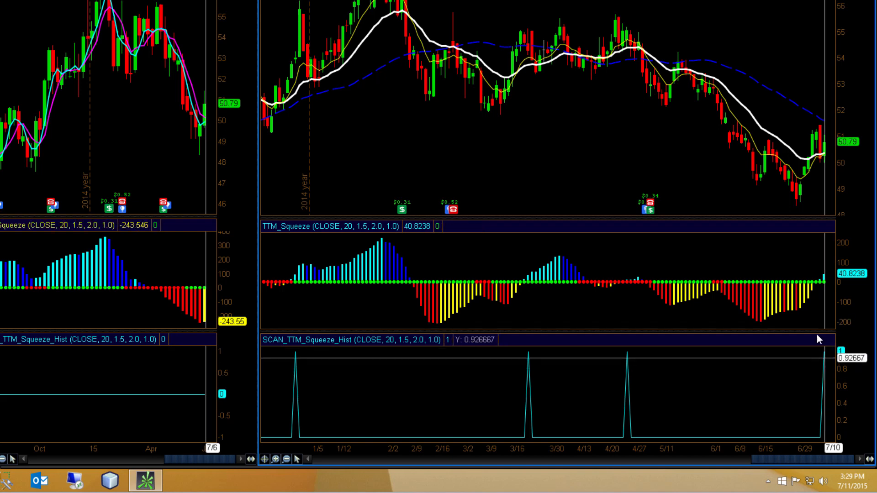
mouse_move(827, 296)
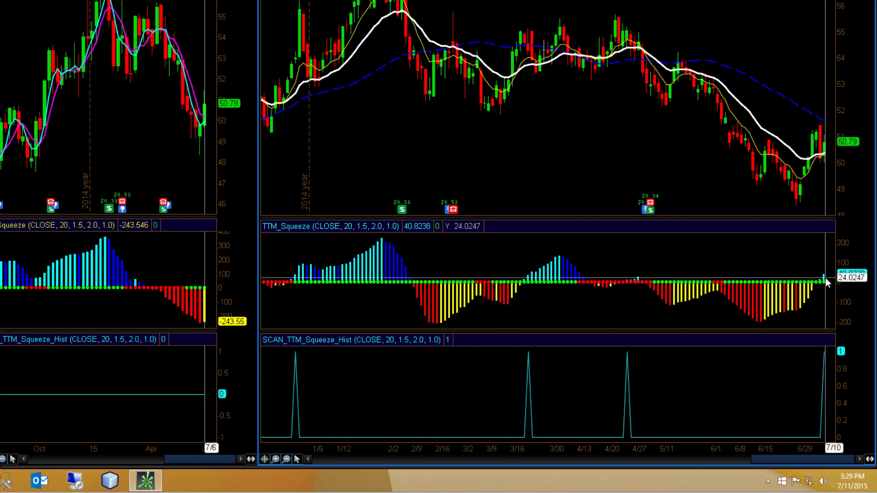
mouse_move(824, 289)
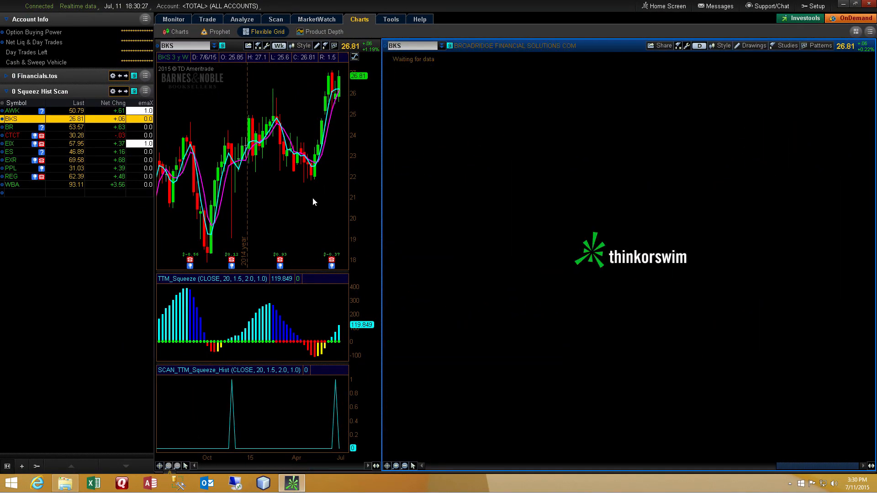
- Chart BR, CTCT, EIX, ES, REG and WBA in turn, checking each latest-bar spike
left_click(18, 135)
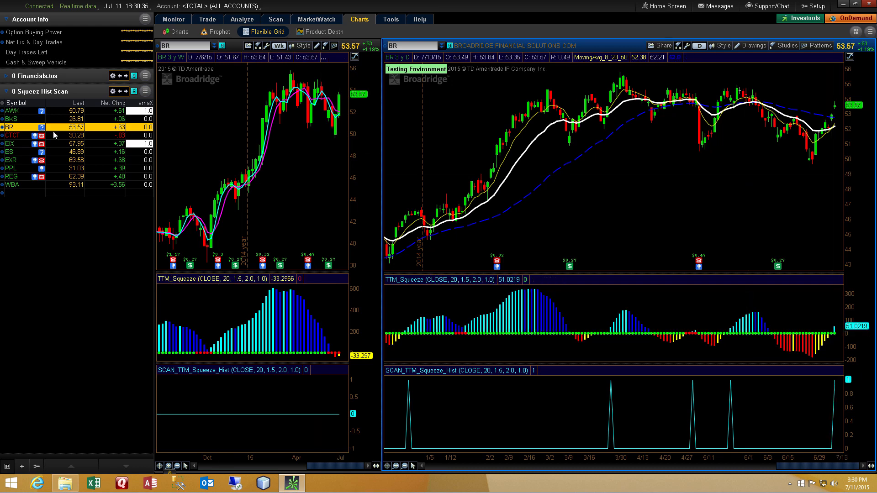
left_click(12, 136)
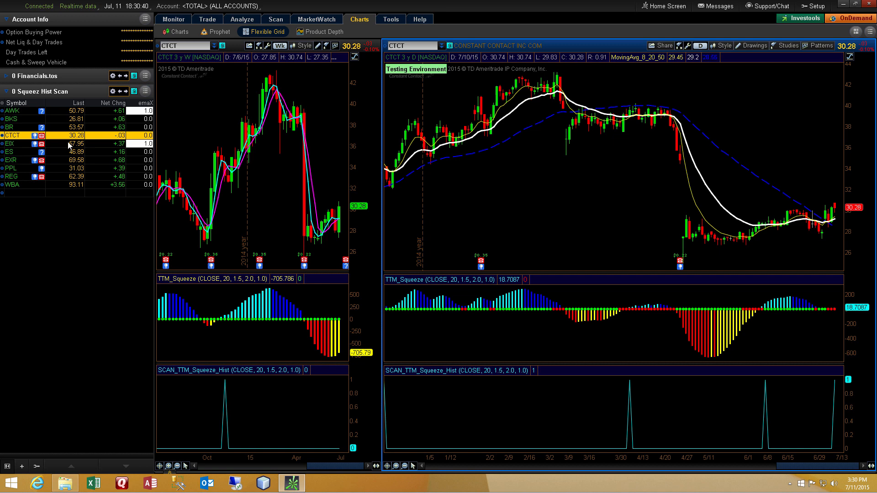
left_click(14, 143)
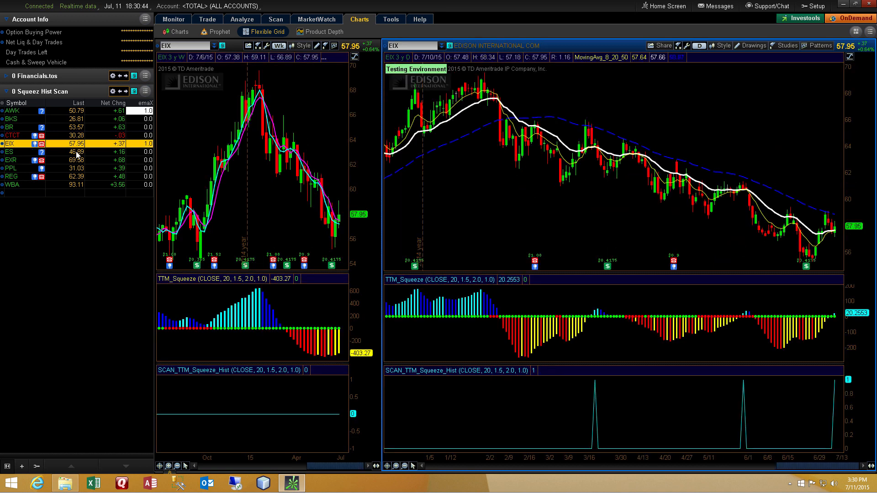
left_click(13, 152)
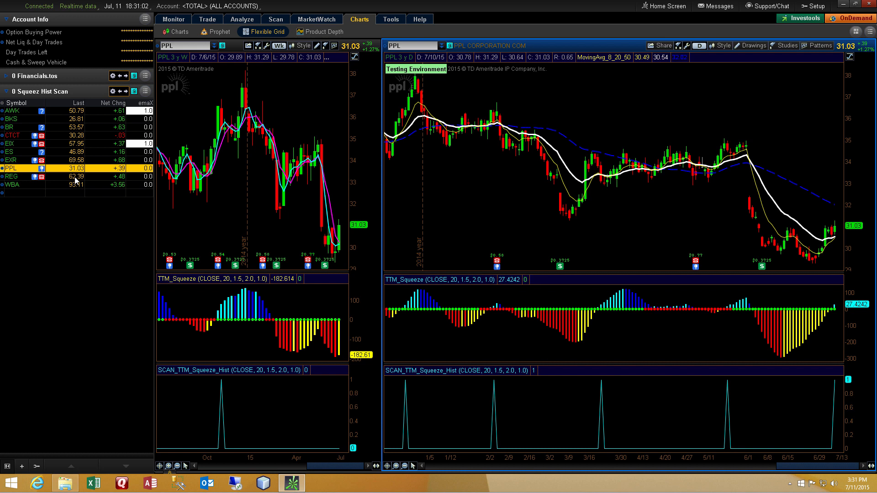
left_click(10, 177)
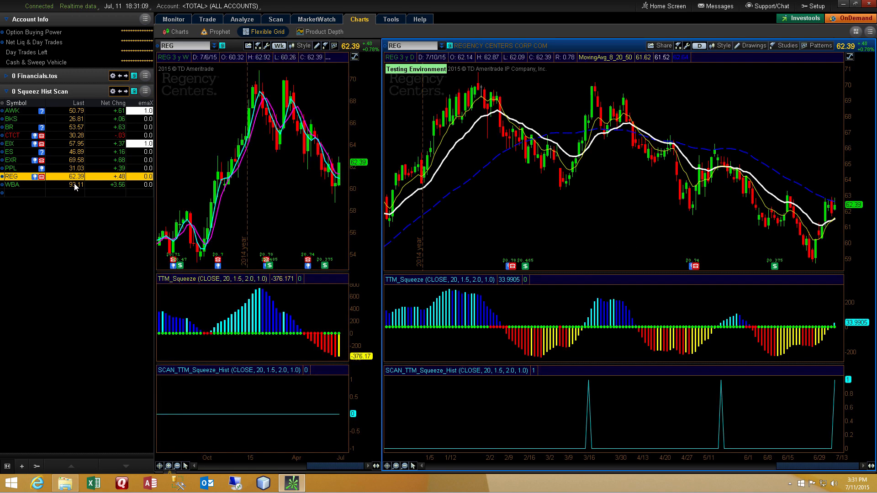
left_click(13, 185)
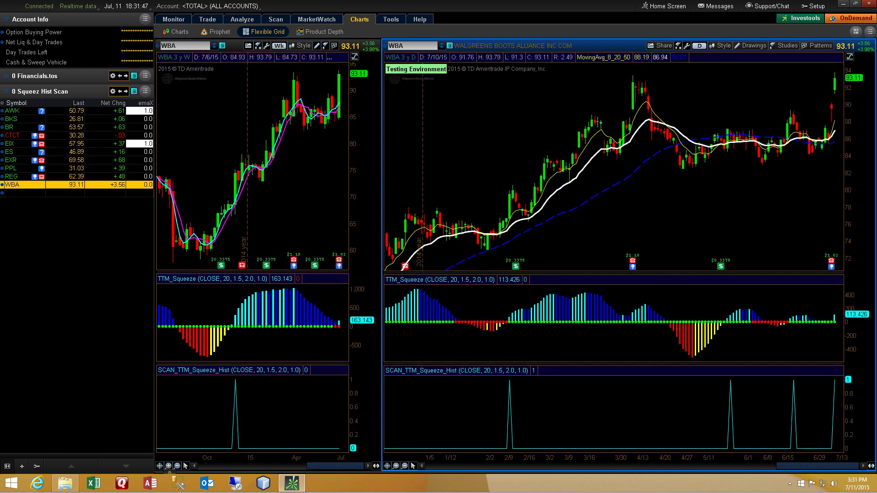